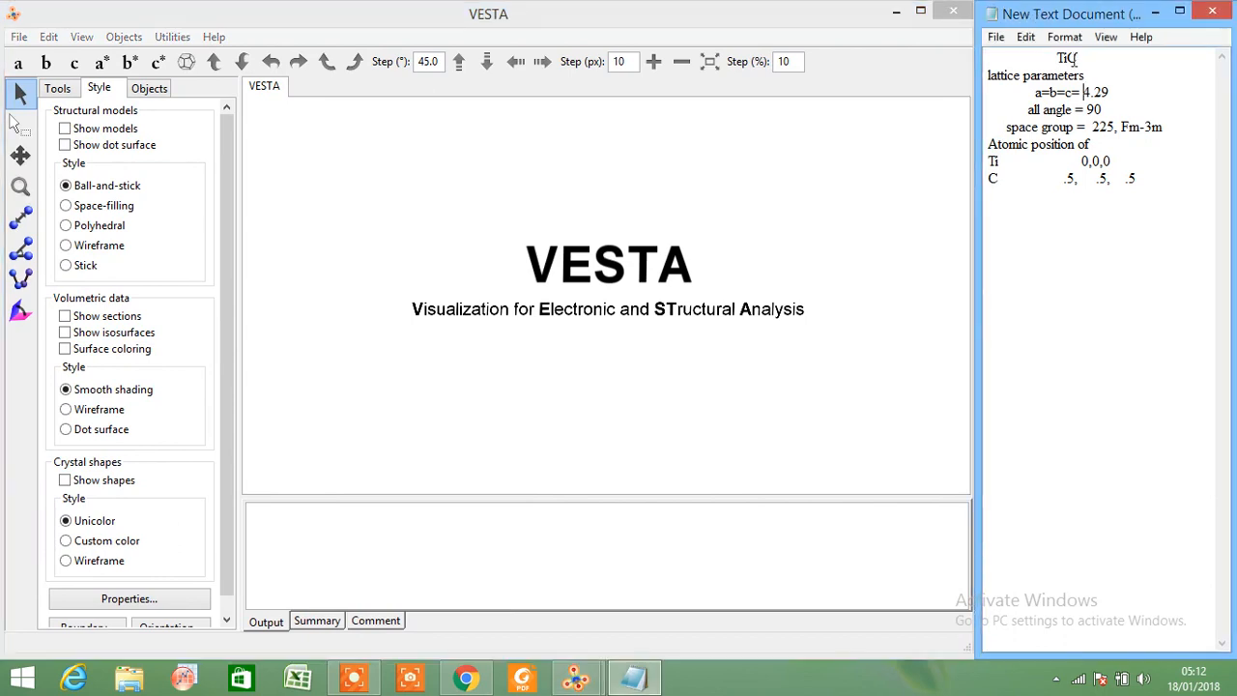
# Start a new, empty crystal structure in VESTA
pyautogui.doubleClick(1067, 55)
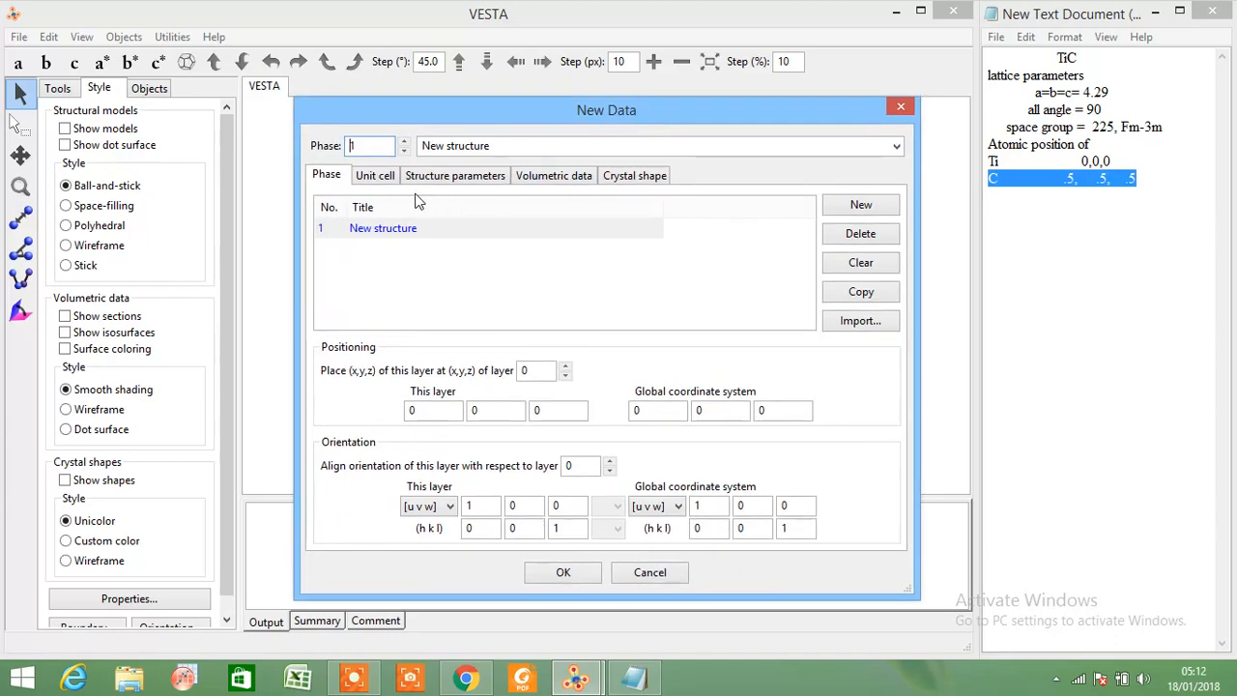
# Show the Unit cell settings and scroll the space group list toward the cubic groups
pyautogui.click(374, 175)
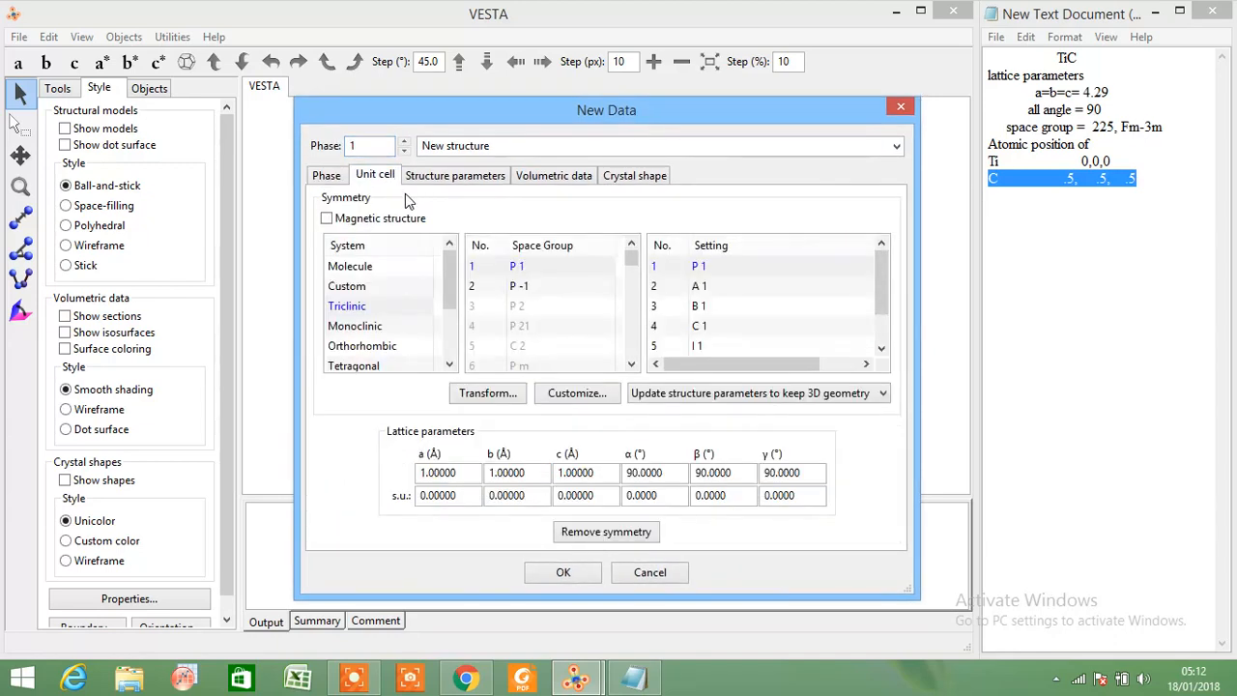
pyautogui.moveTo(473, 299)
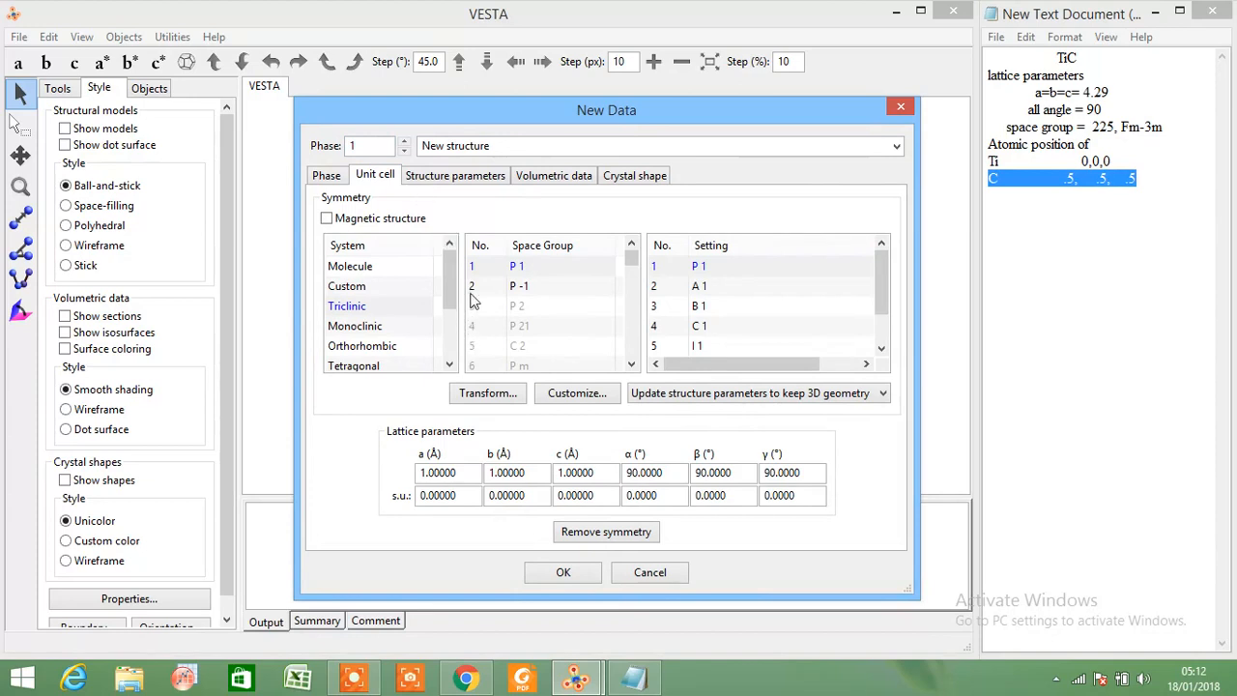
pyautogui.click(632, 265)
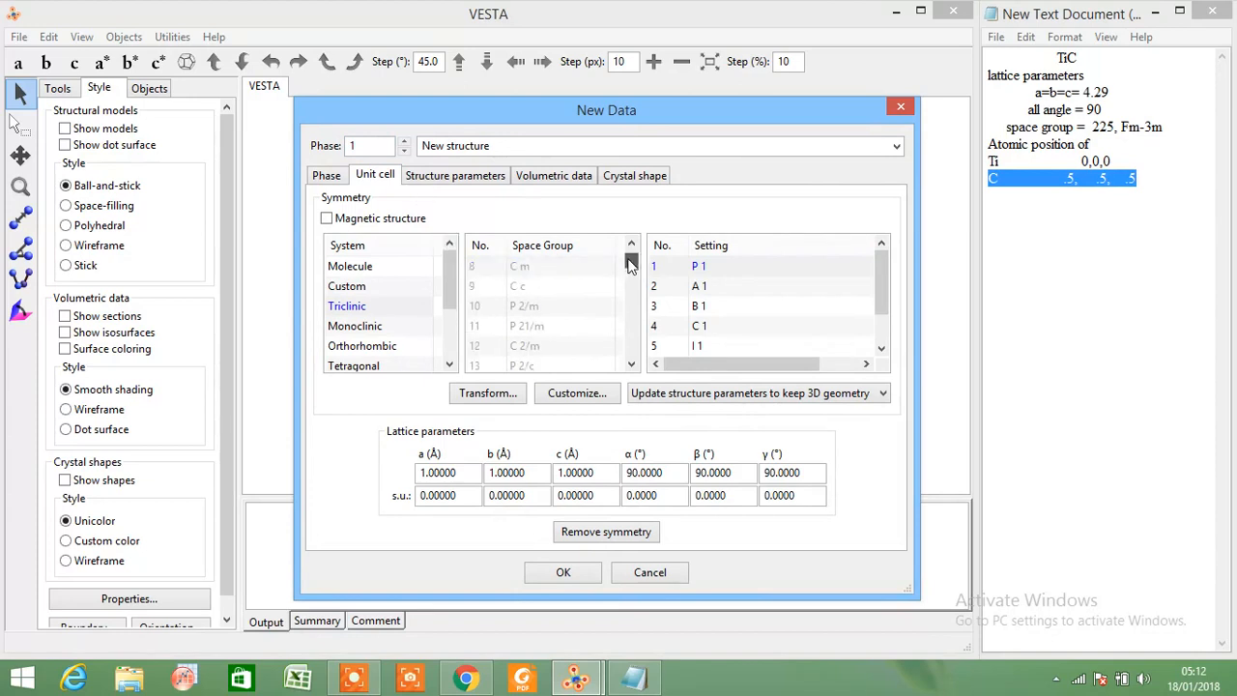
pyautogui.scroll(-3)
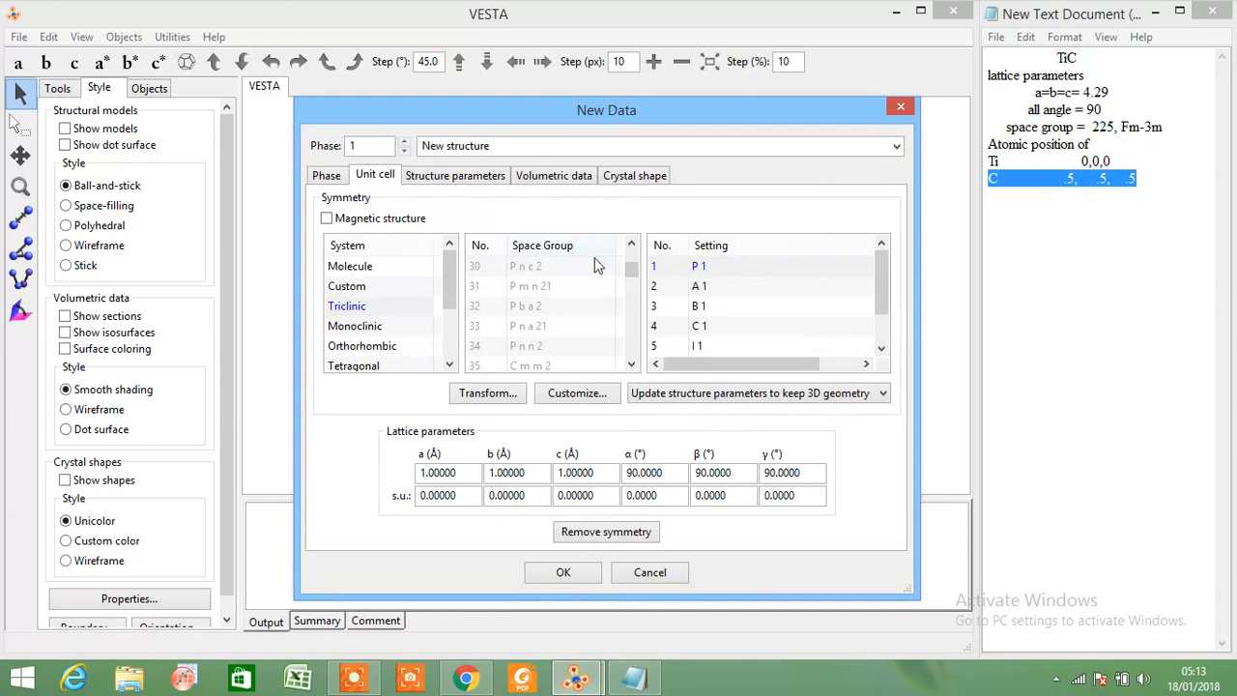
pyautogui.scroll(-3)
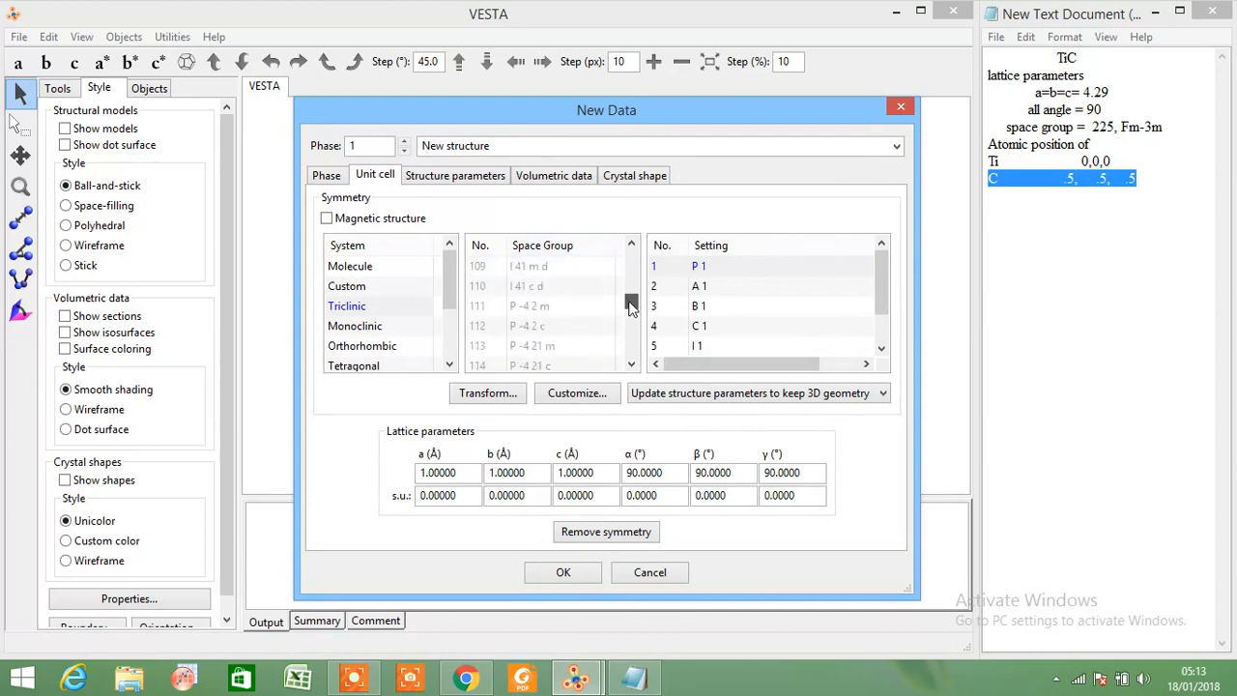
pyautogui.scroll(-3)
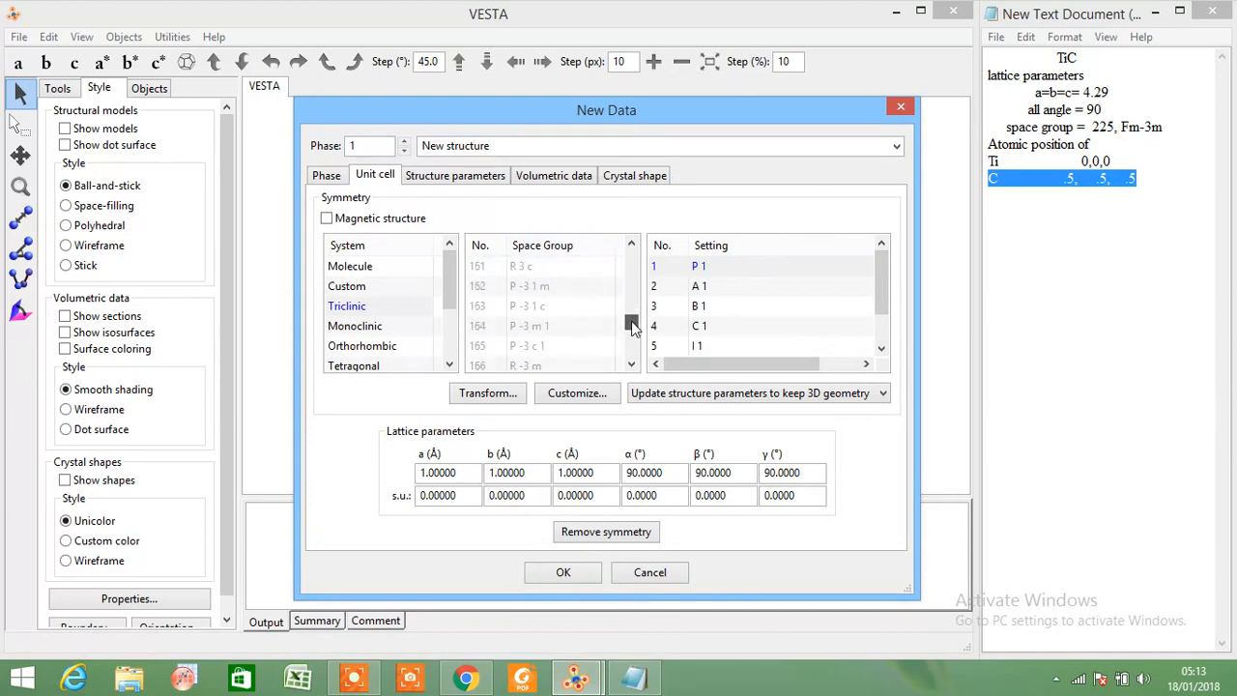
pyautogui.scroll(-3)
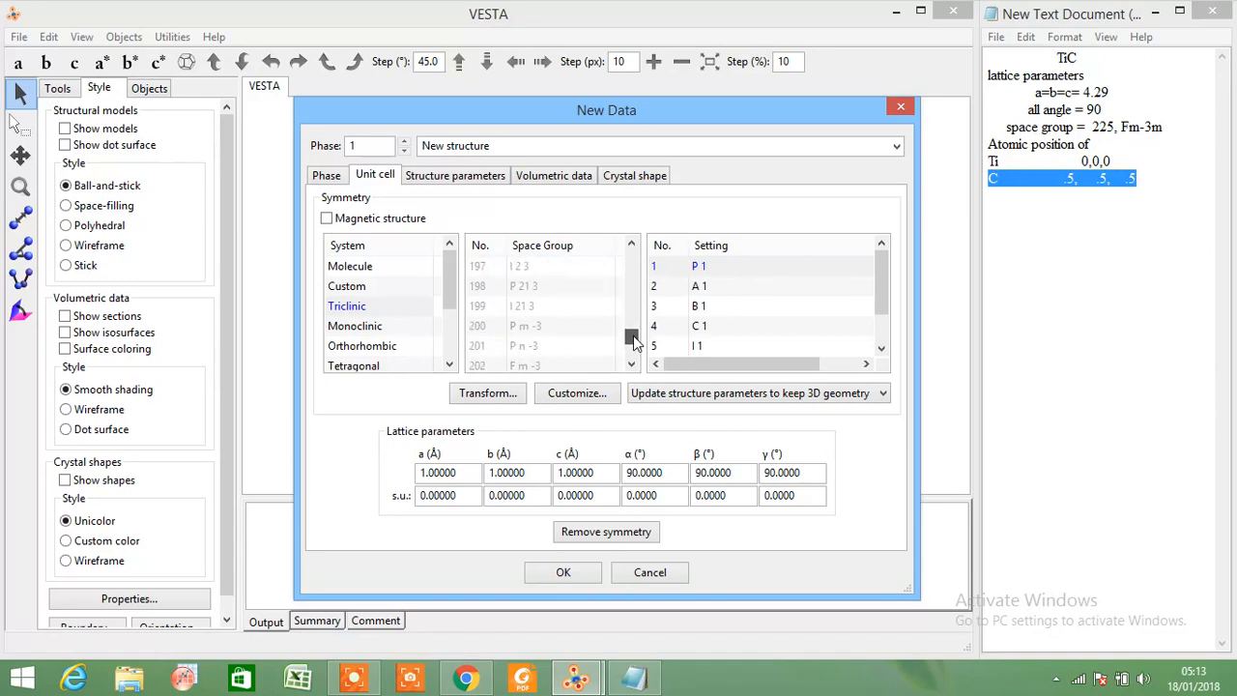
pyautogui.scroll(-3)
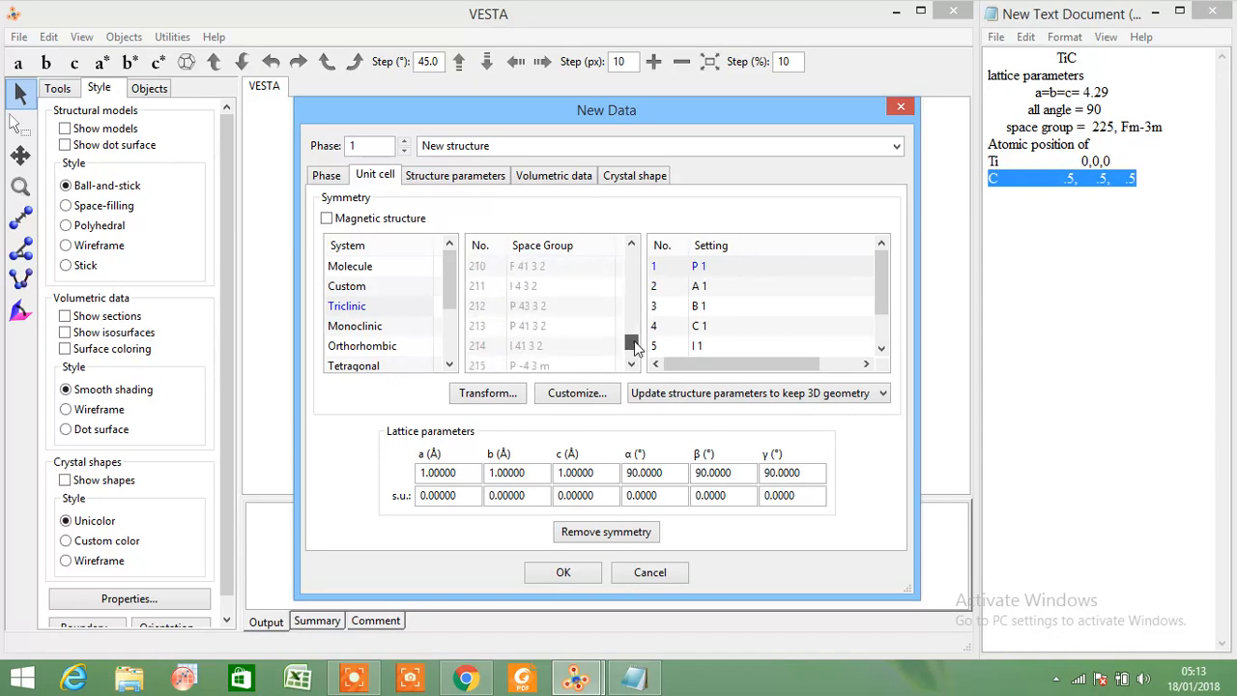
pyautogui.scroll(-3)
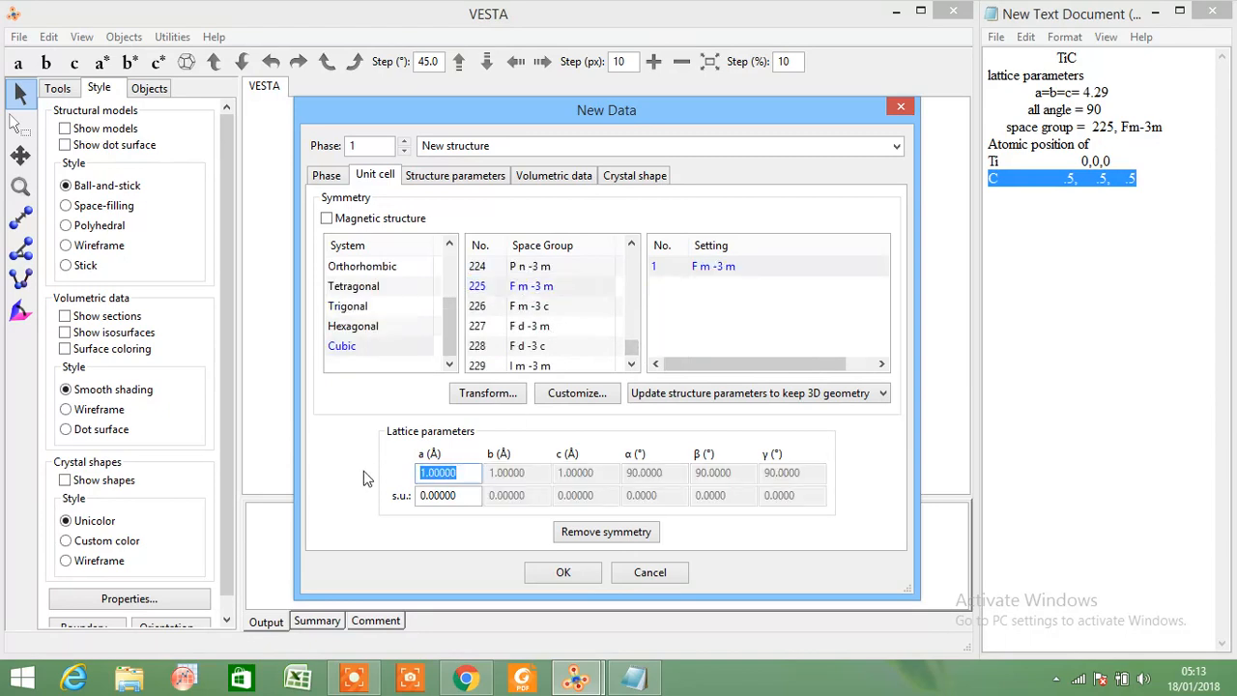
# Create the Fm-3m (225) cell with lattice constant a = 4.29 Å
pyautogui.write('4')
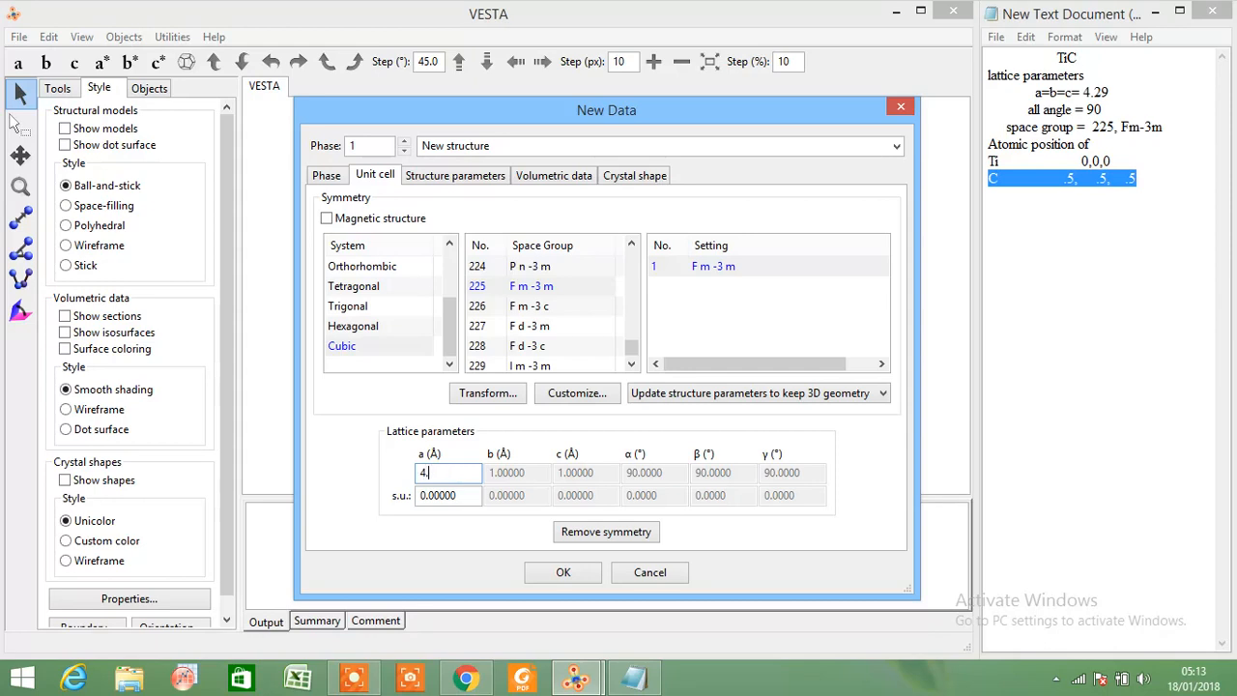
pyautogui.write('.29')
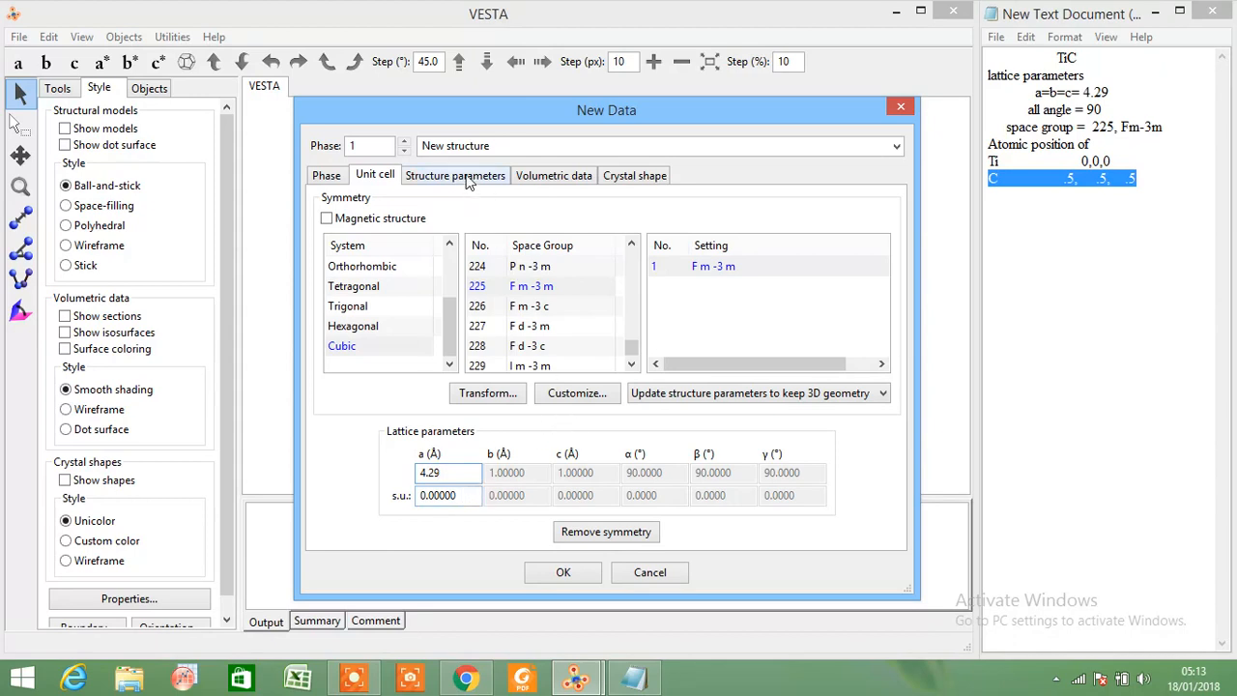
pyautogui.click(455, 175)
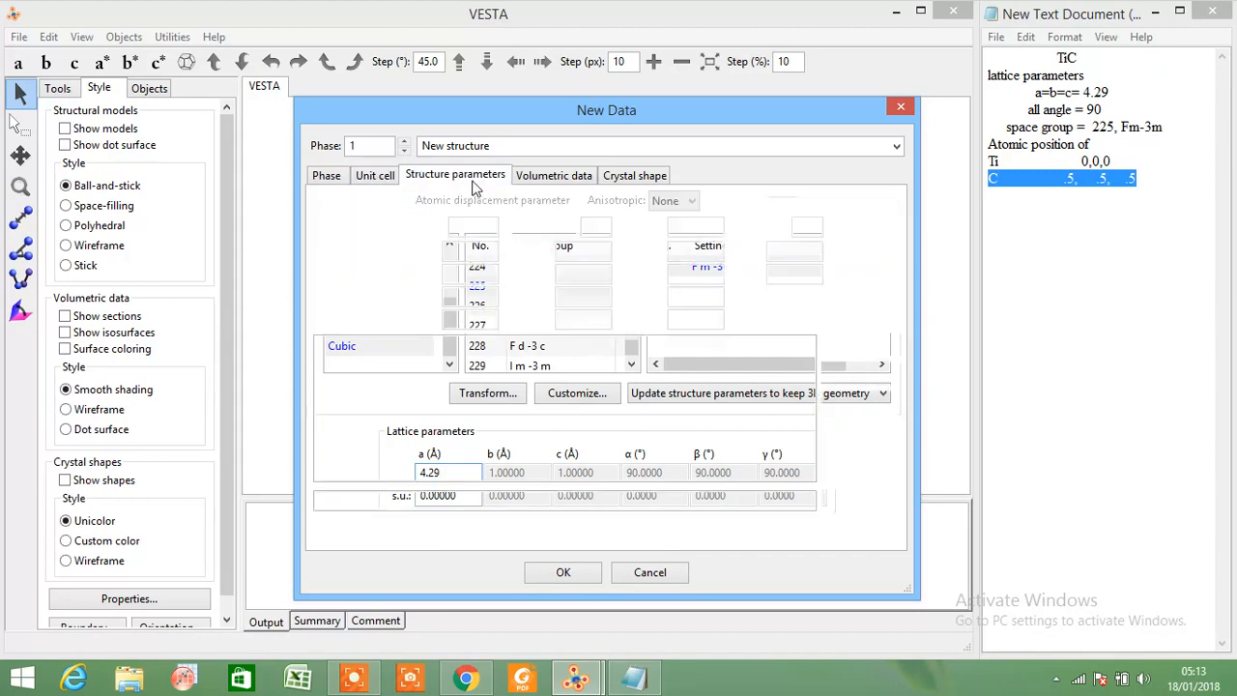
pyautogui.click(553, 175)
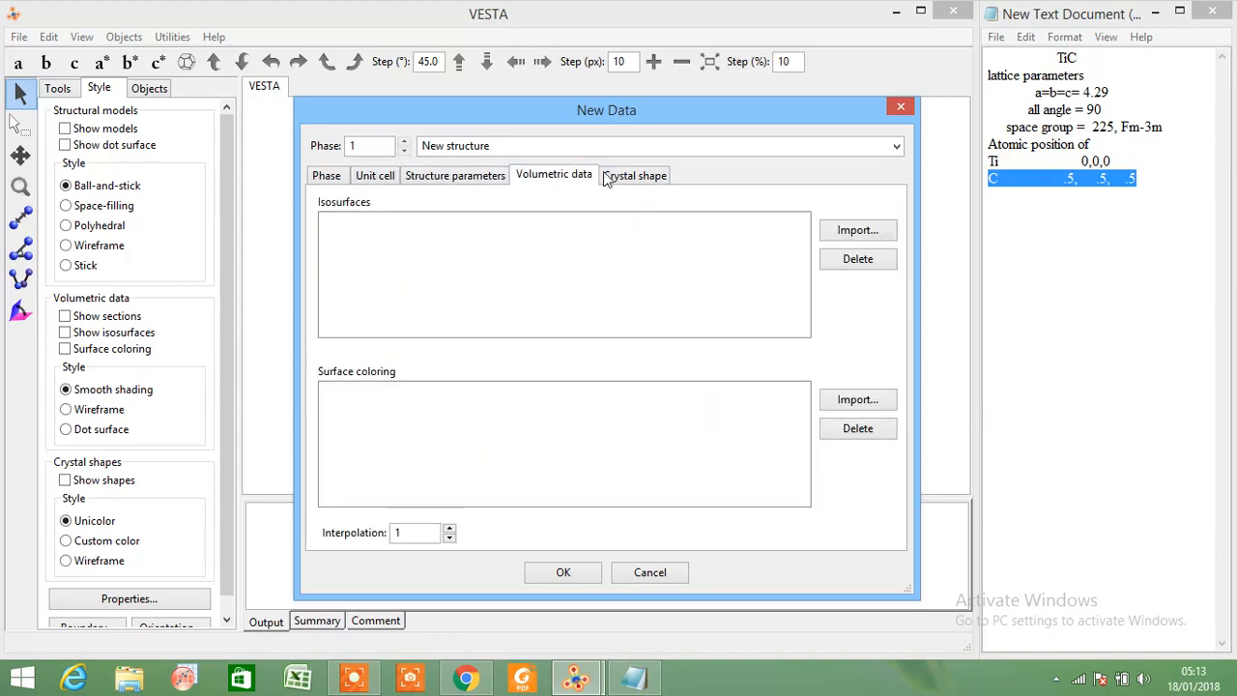
pyautogui.click(375, 175)
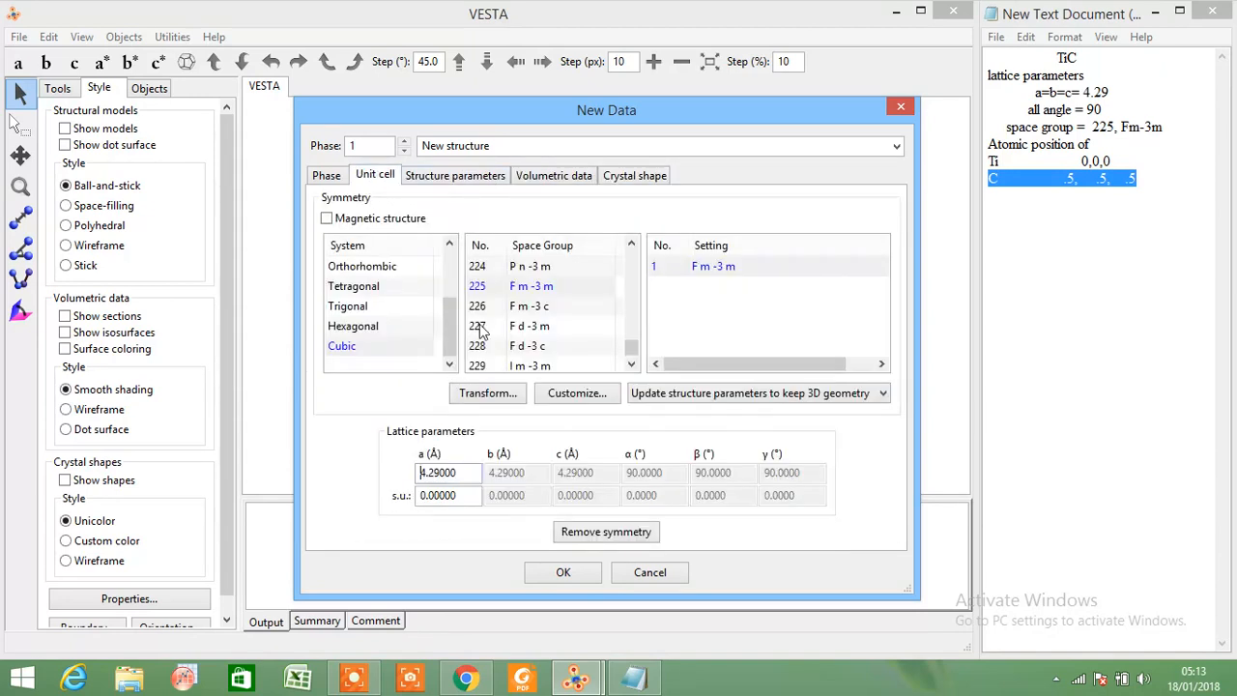
pyautogui.moveTo(562, 572)
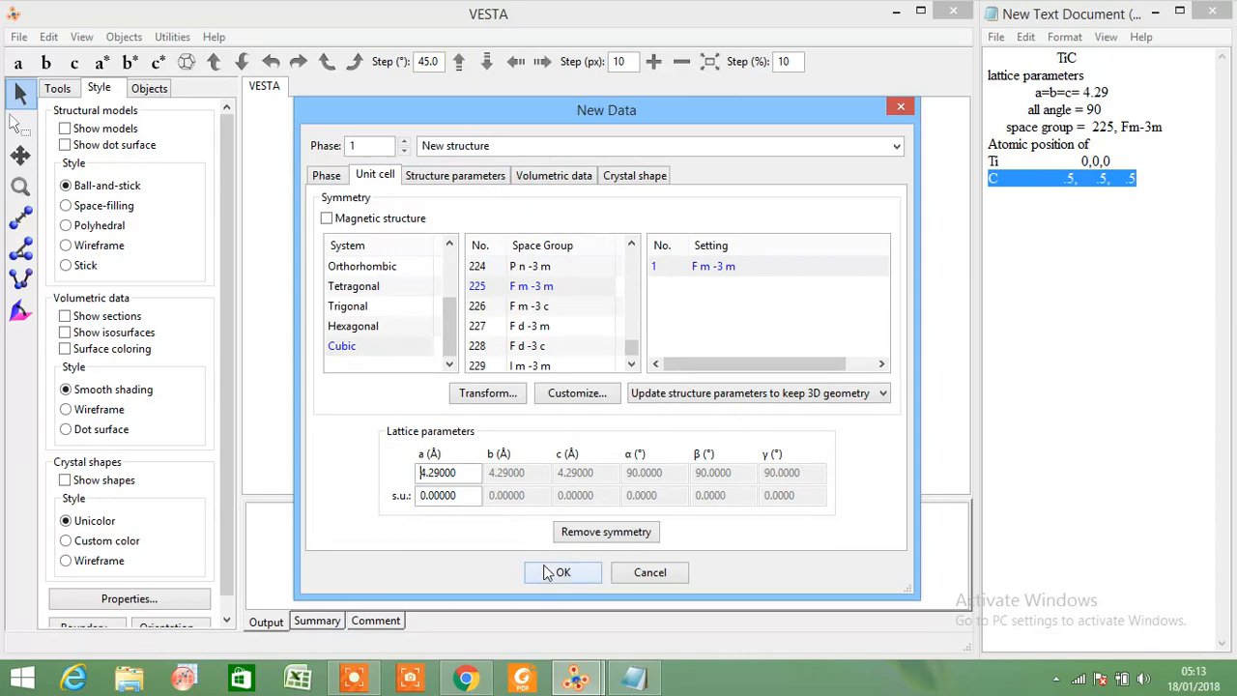
pyautogui.click(563, 572)
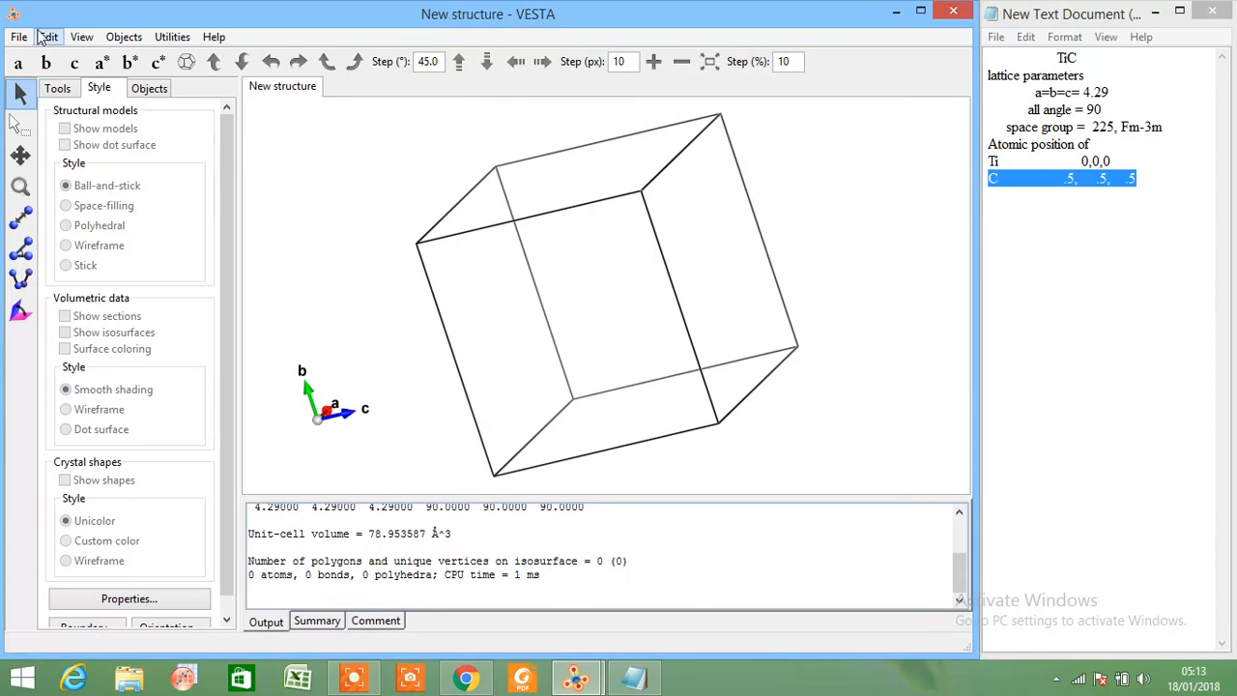
# Reopen the structure data through Edit > Edit Data
pyautogui.click(15, 37)
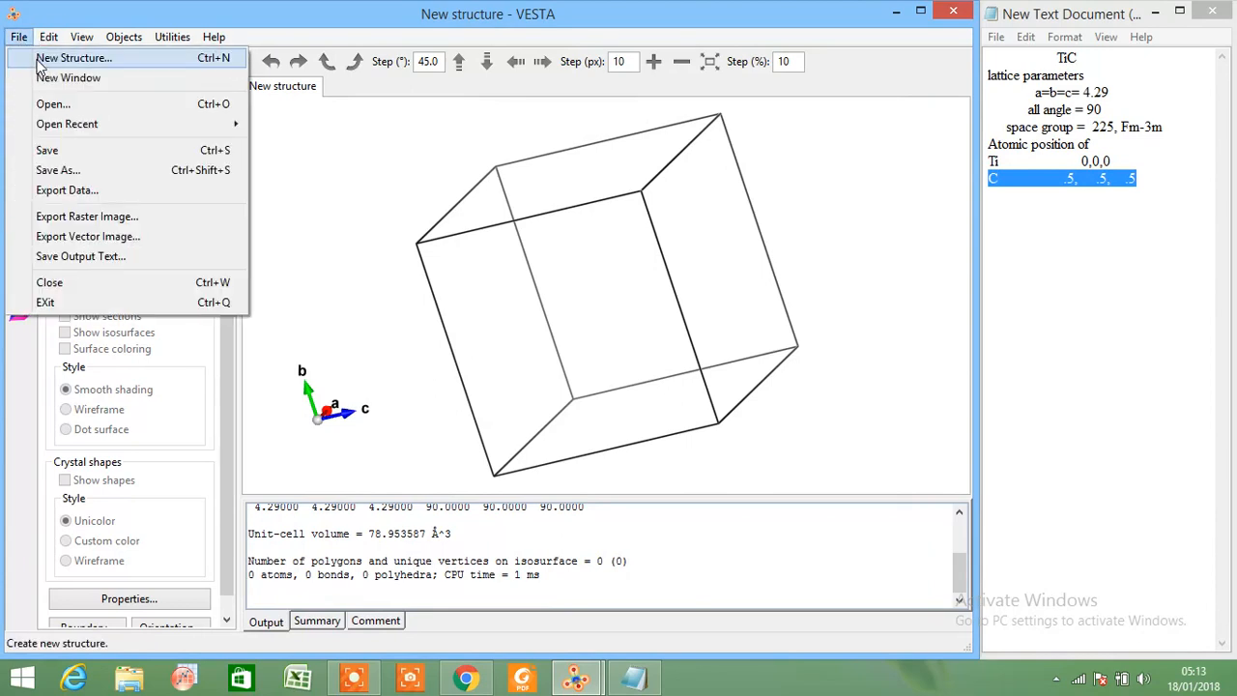
pyautogui.click(50, 37)
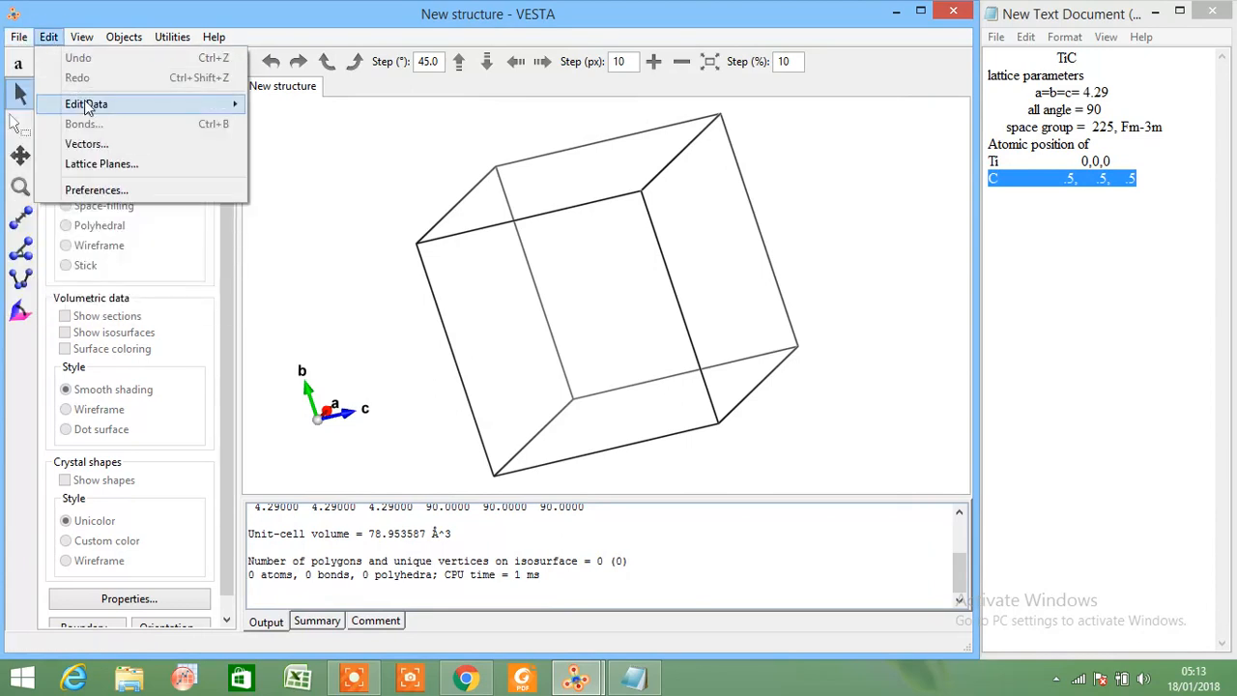
pyautogui.click(86, 104)
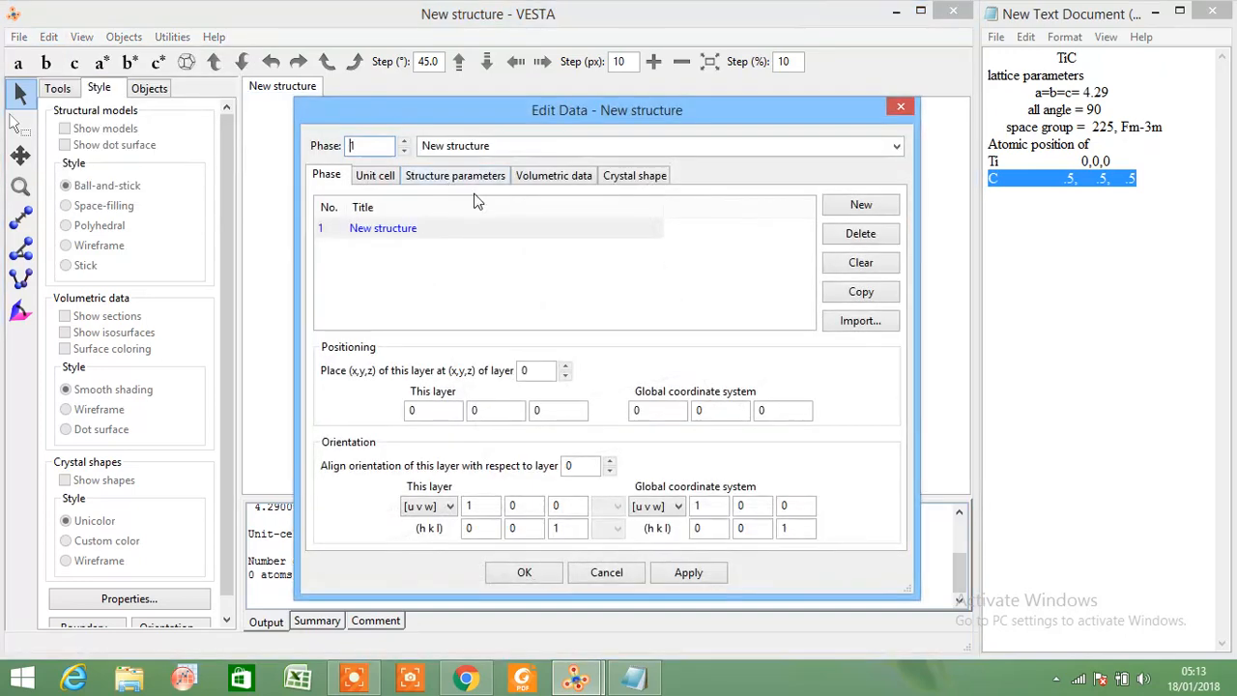
# Add a titanium atom site labelled Ti at coordinates 0, 0, 0
pyautogui.click(374, 175)
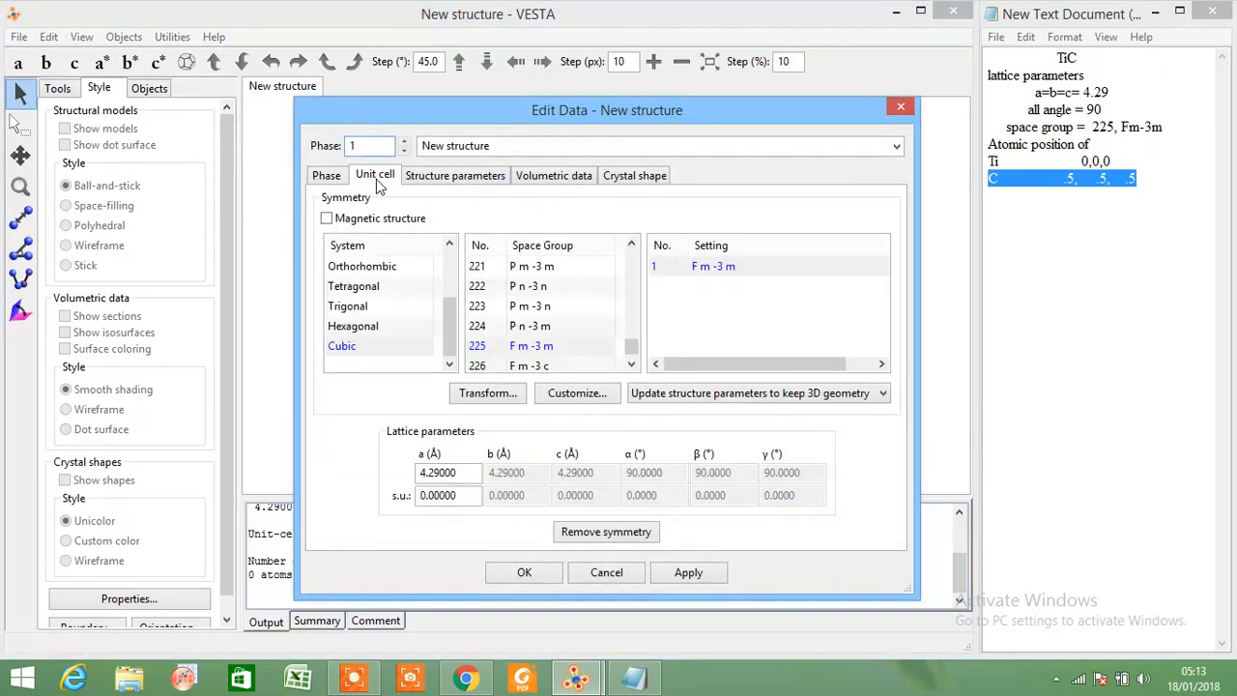
pyautogui.click(455, 175)
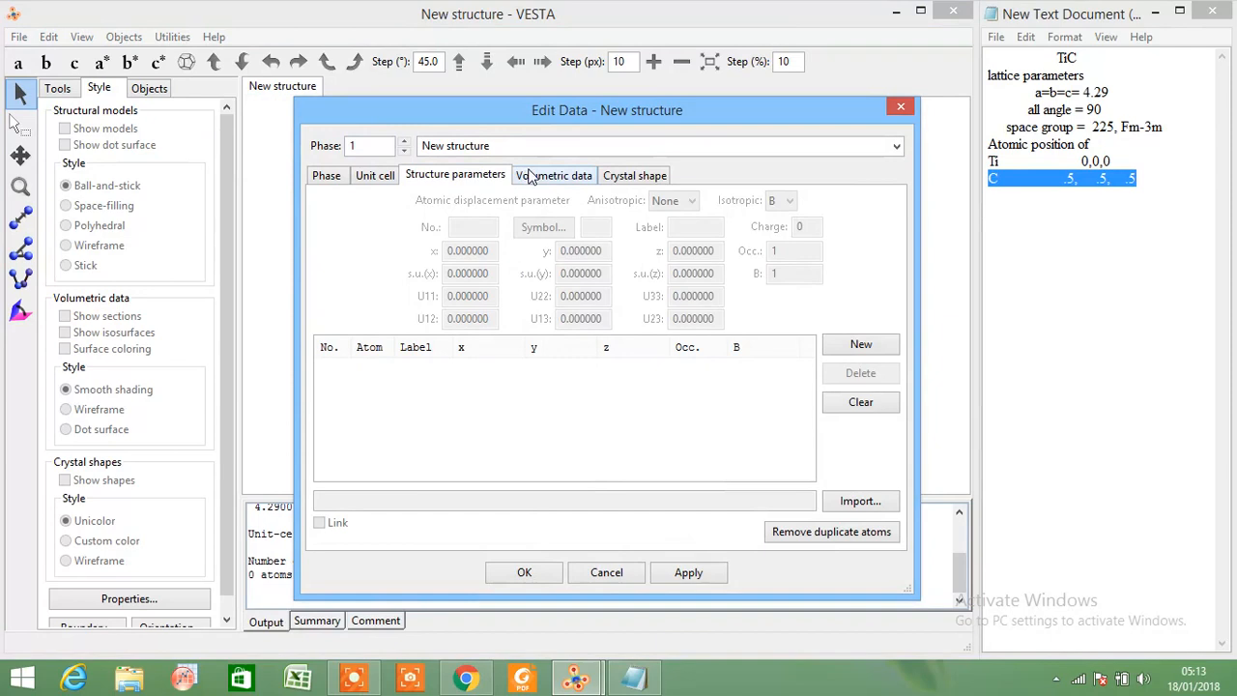
pyautogui.moveTo(860, 345)
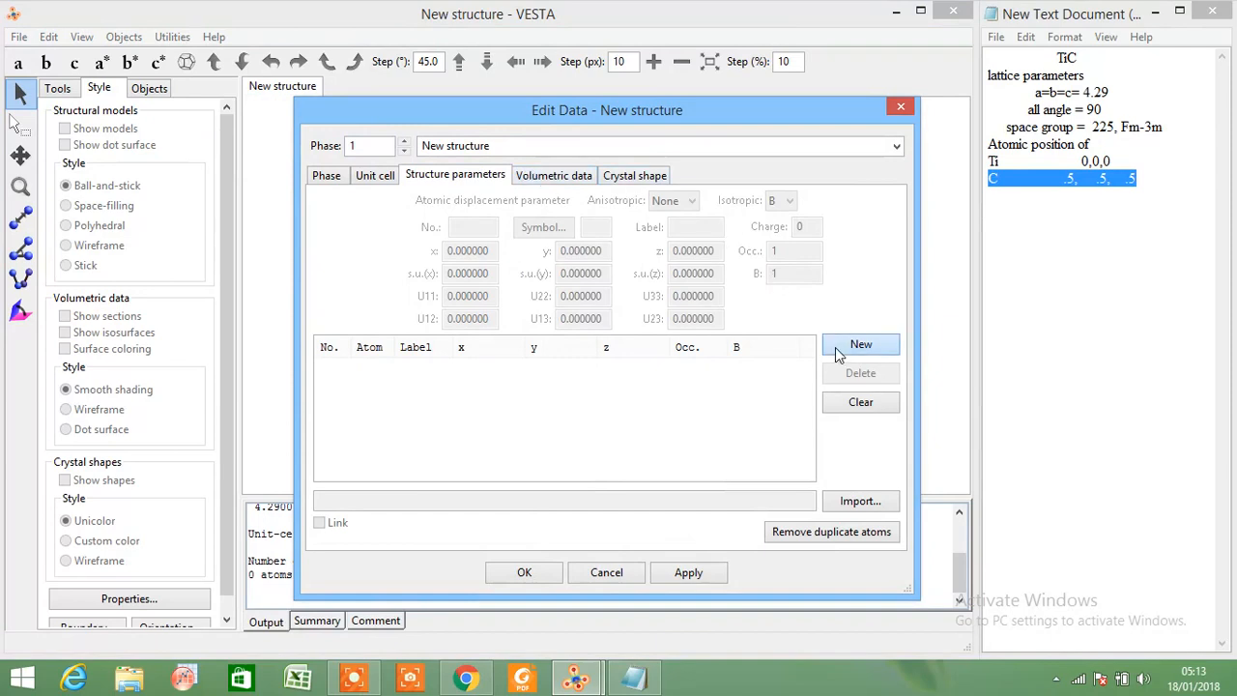
pyautogui.click(860, 344)
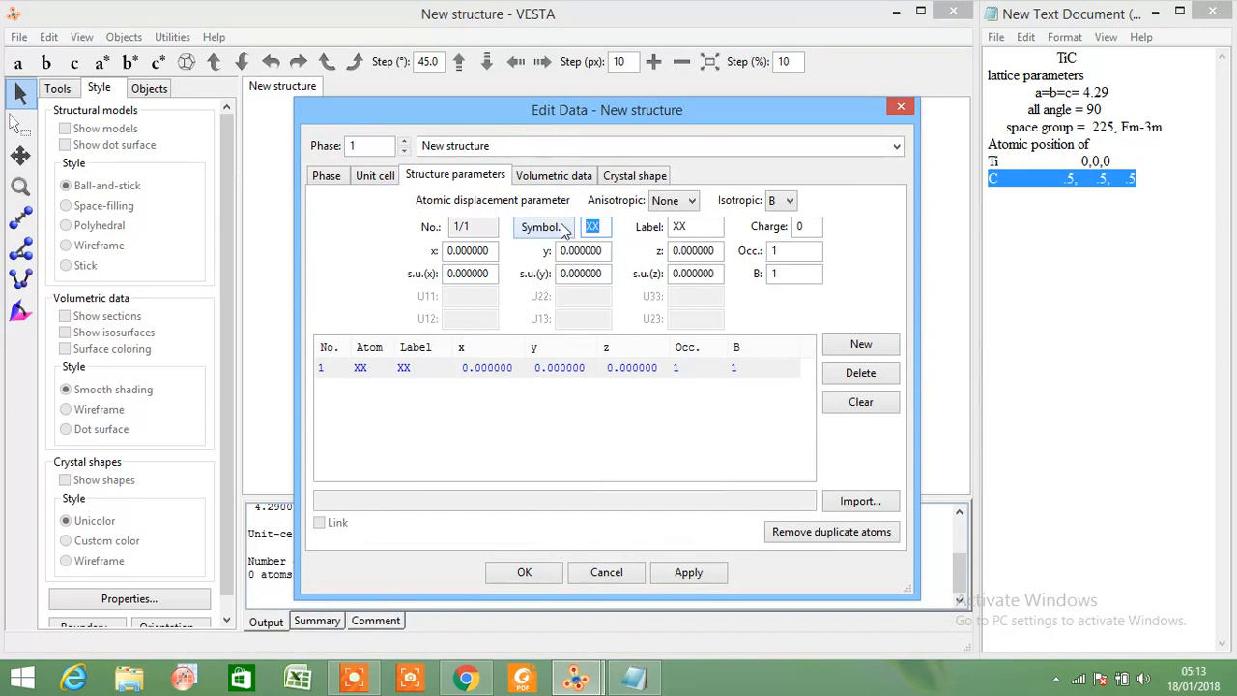
pyautogui.write('Ti')
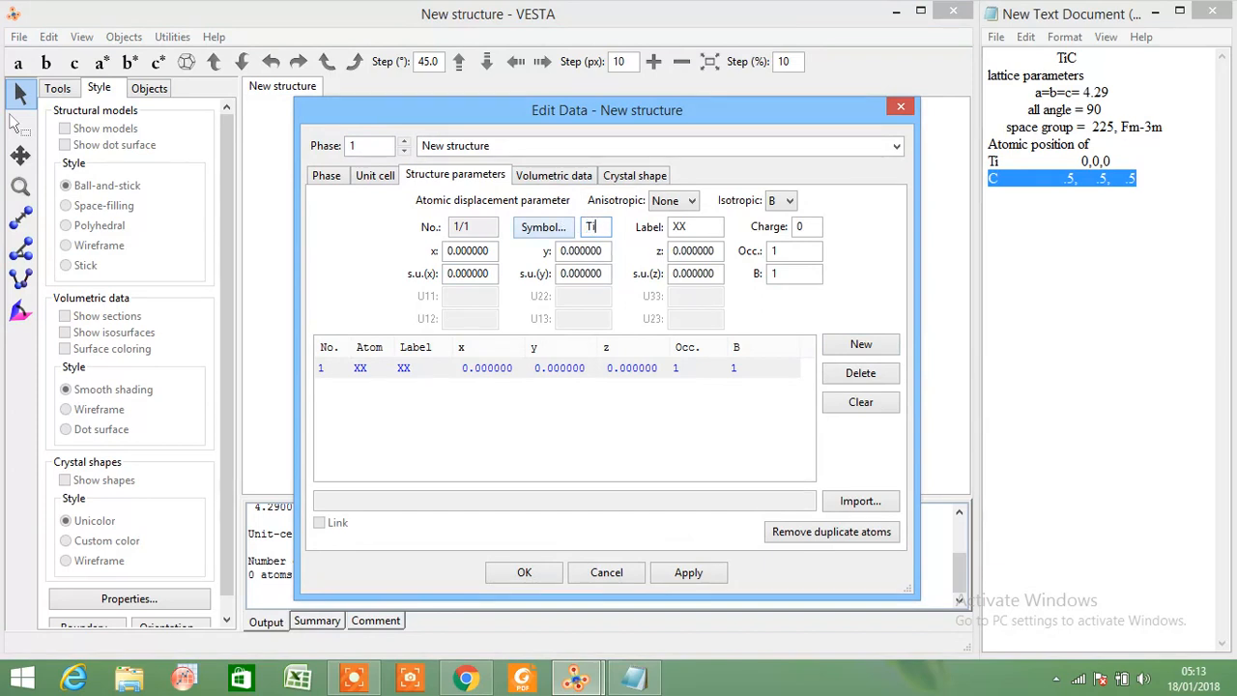
pyautogui.click(696, 226)
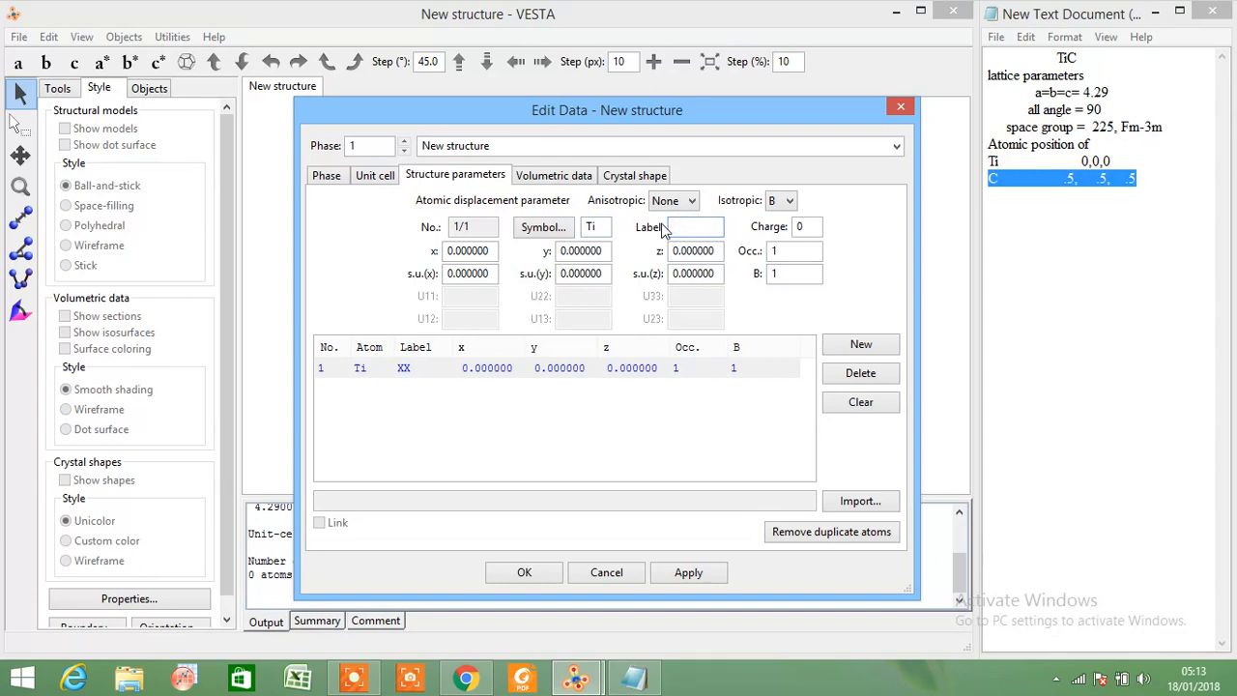
pyautogui.write('Ti')
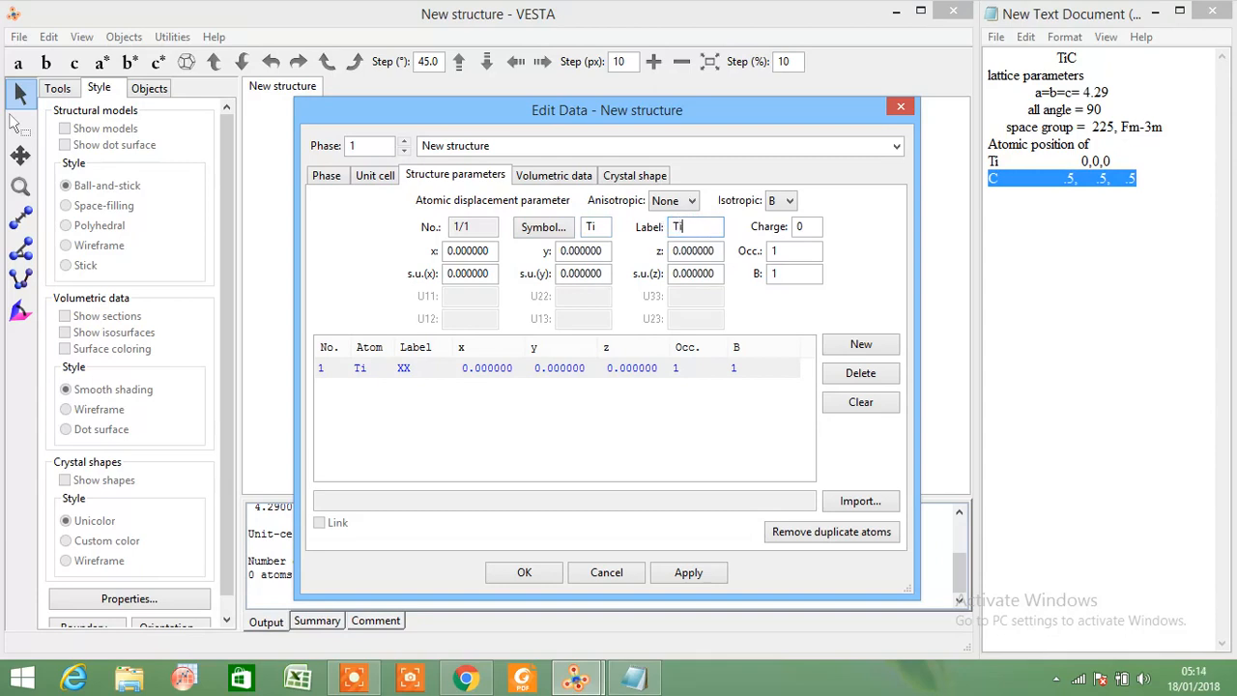
pyautogui.click(543, 226)
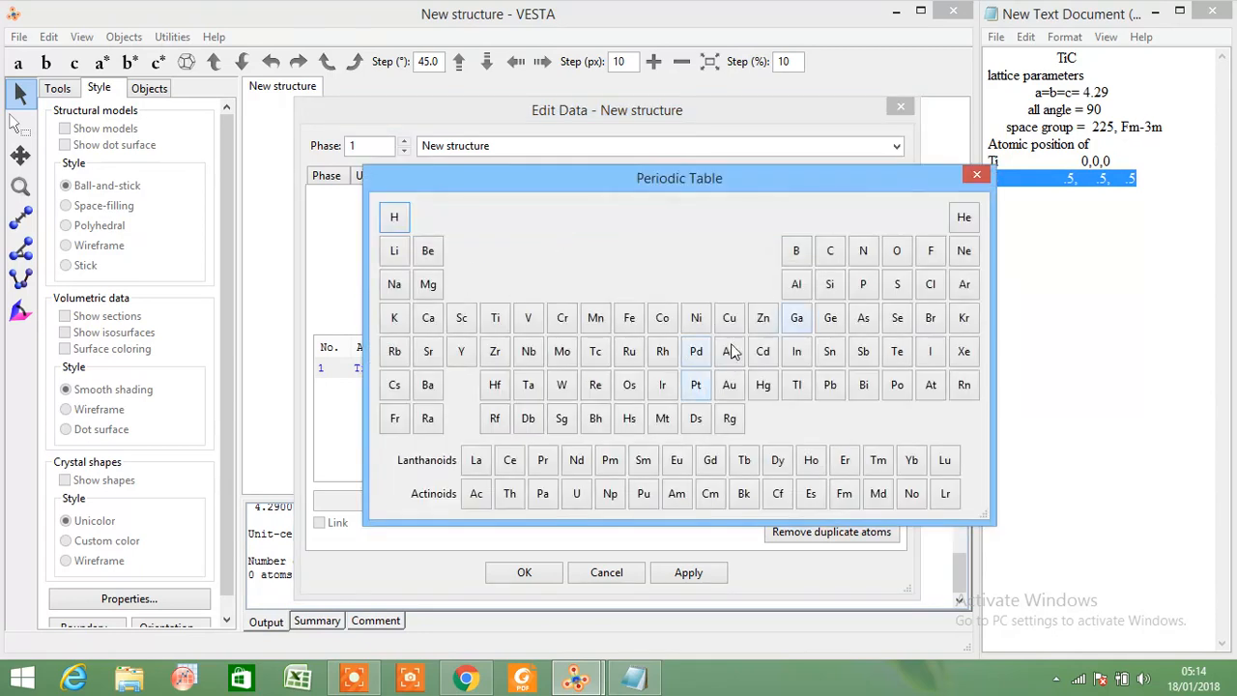
pyautogui.click(494, 317)
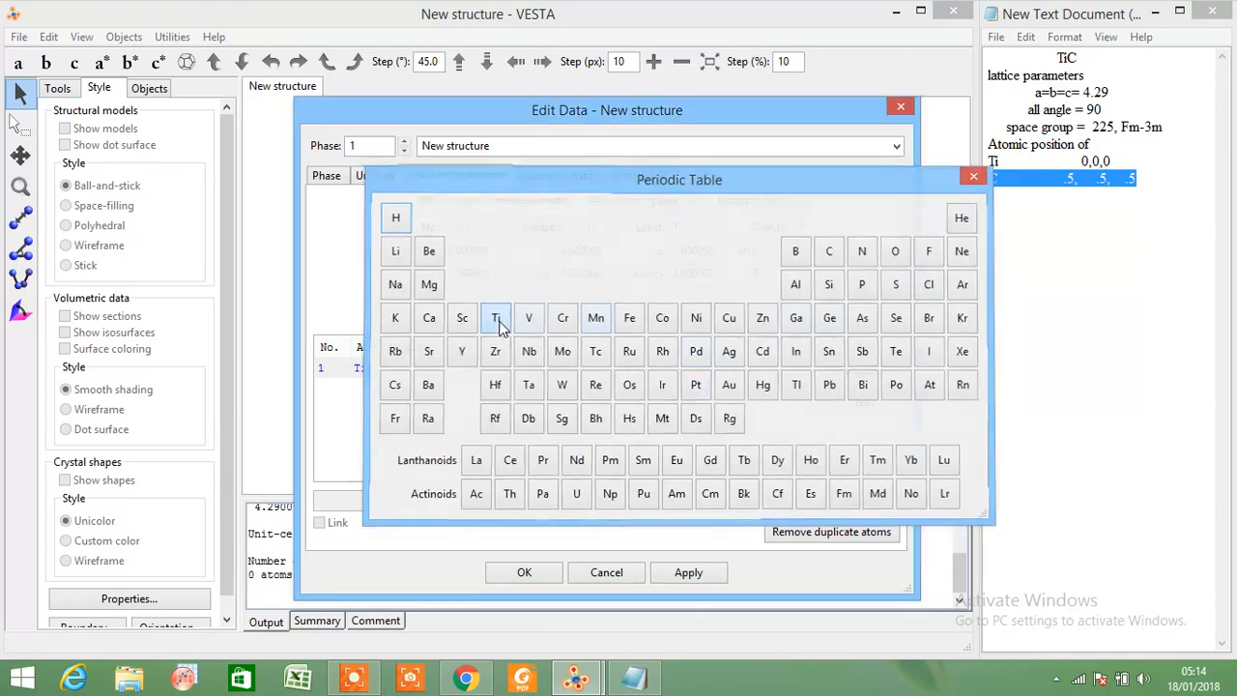
pyautogui.click(494, 317)
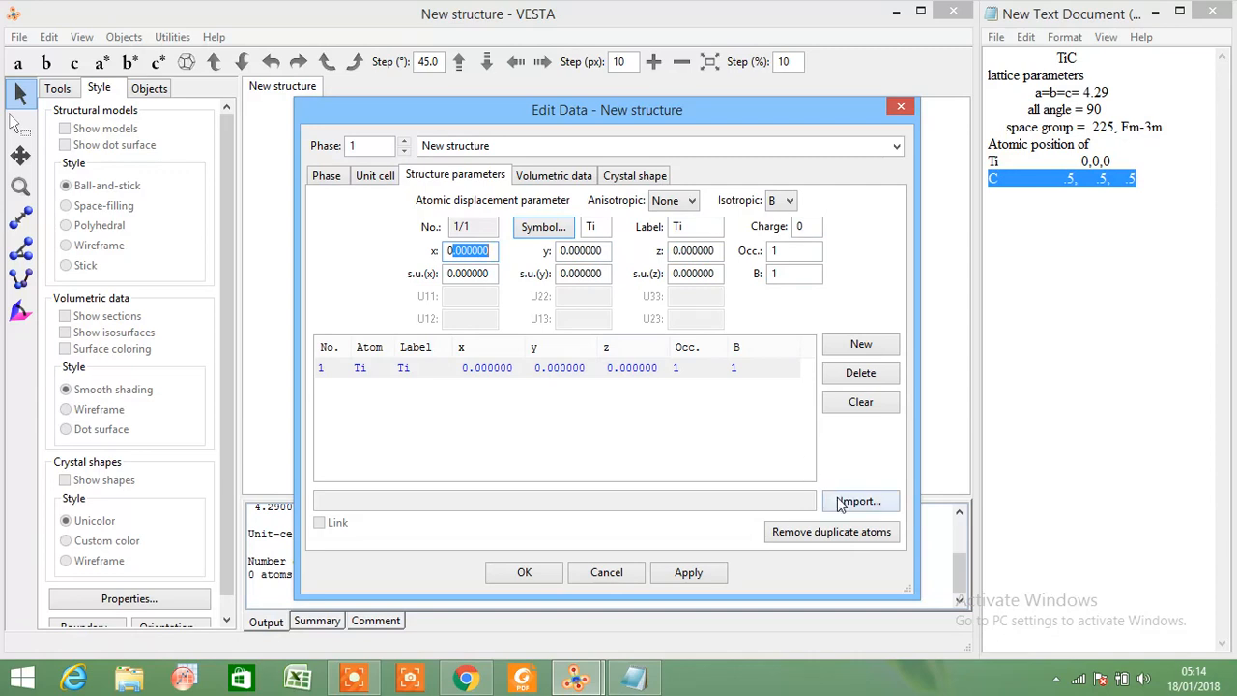
# Add a second atom site as carbon, labelled C
pyautogui.click(860, 345)
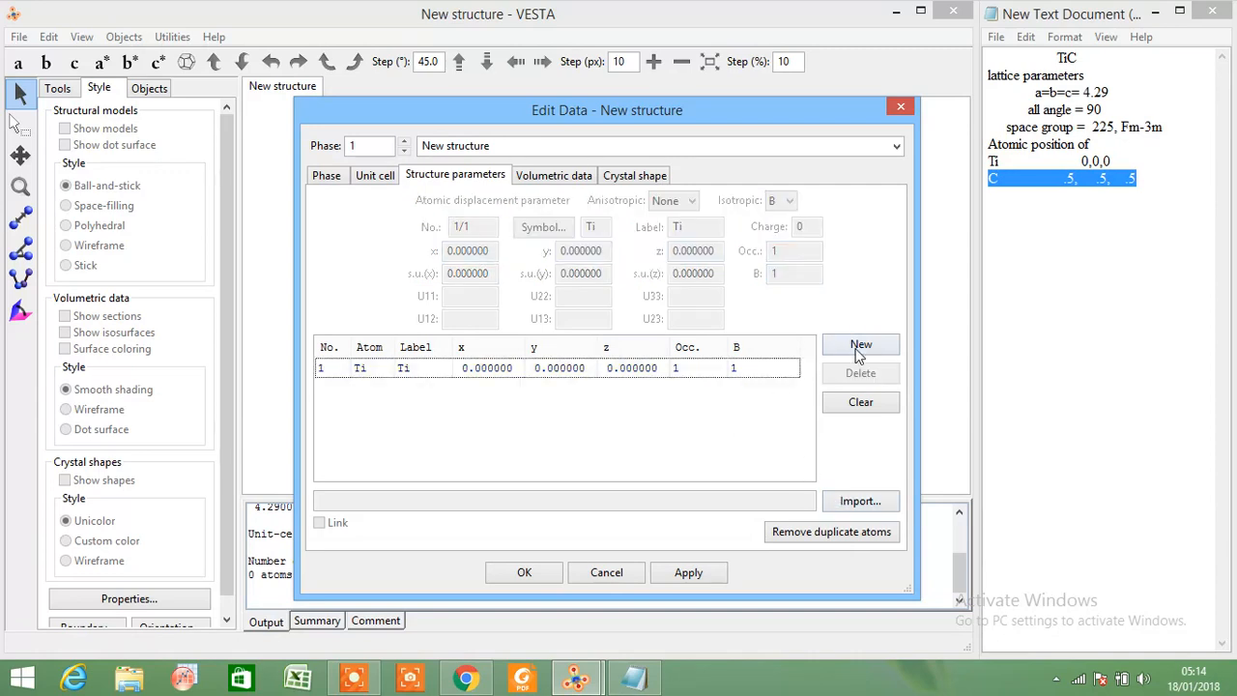
pyautogui.click(861, 345)
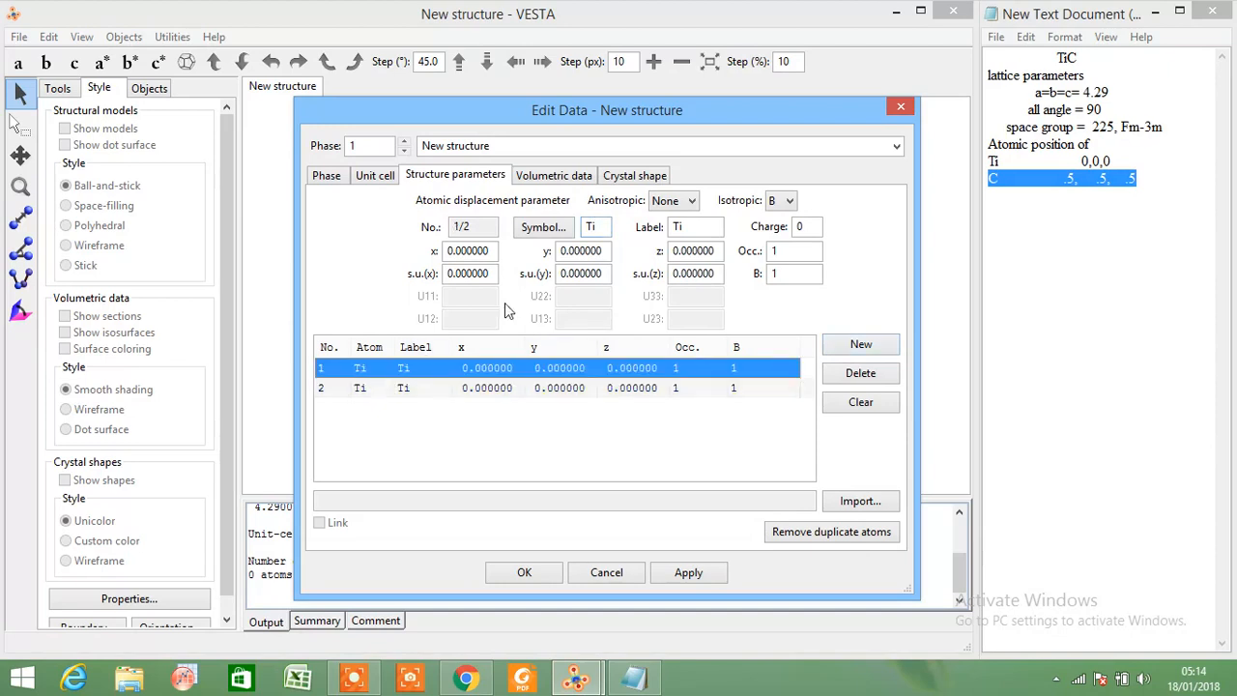
pyautogui.click(543, 226)
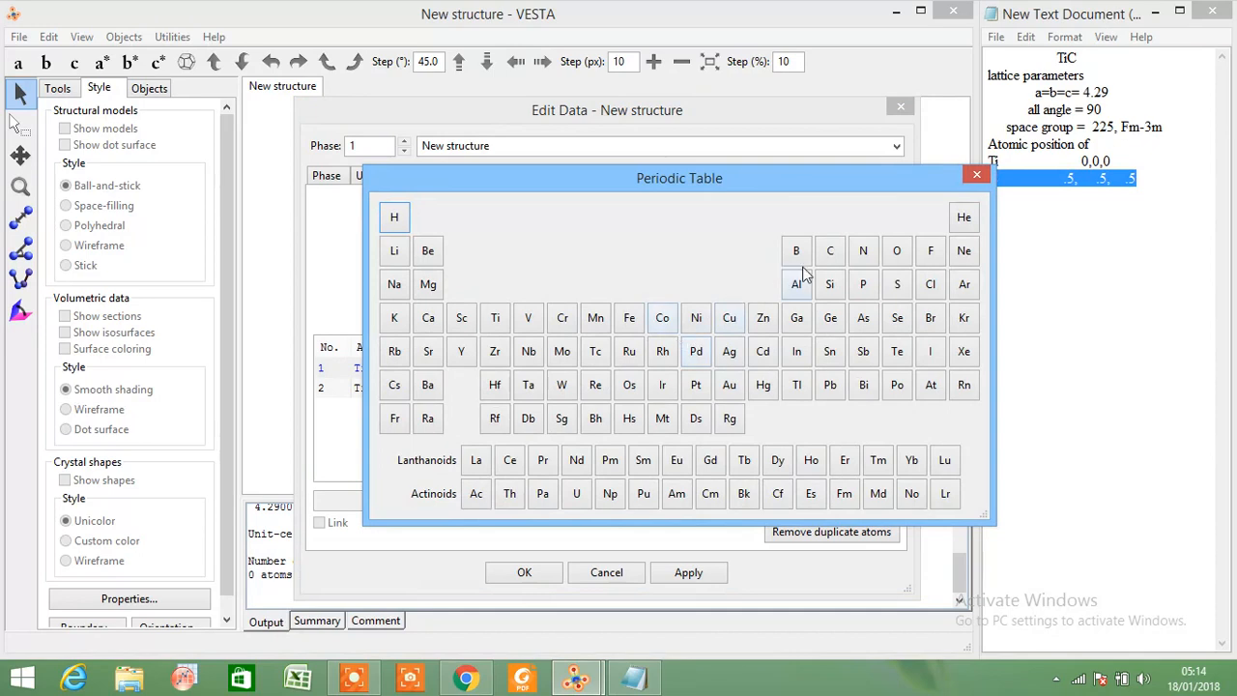
pyautogui.click(831, 251)
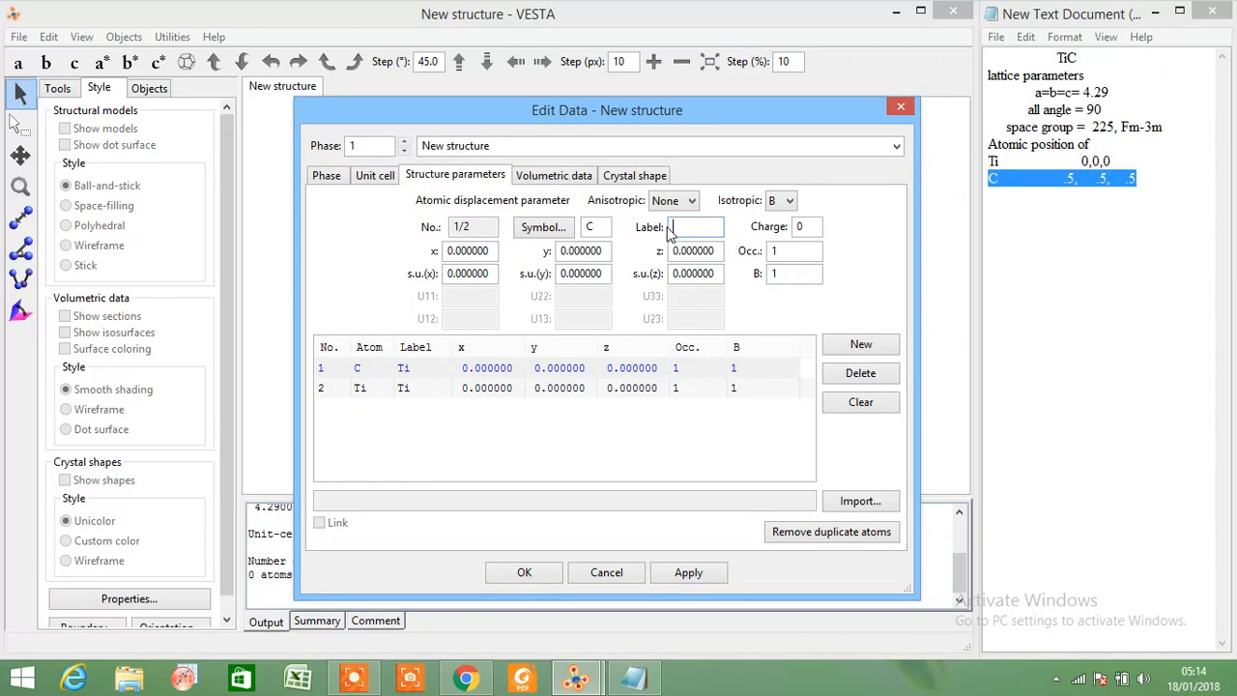
pyautogui.write('C')
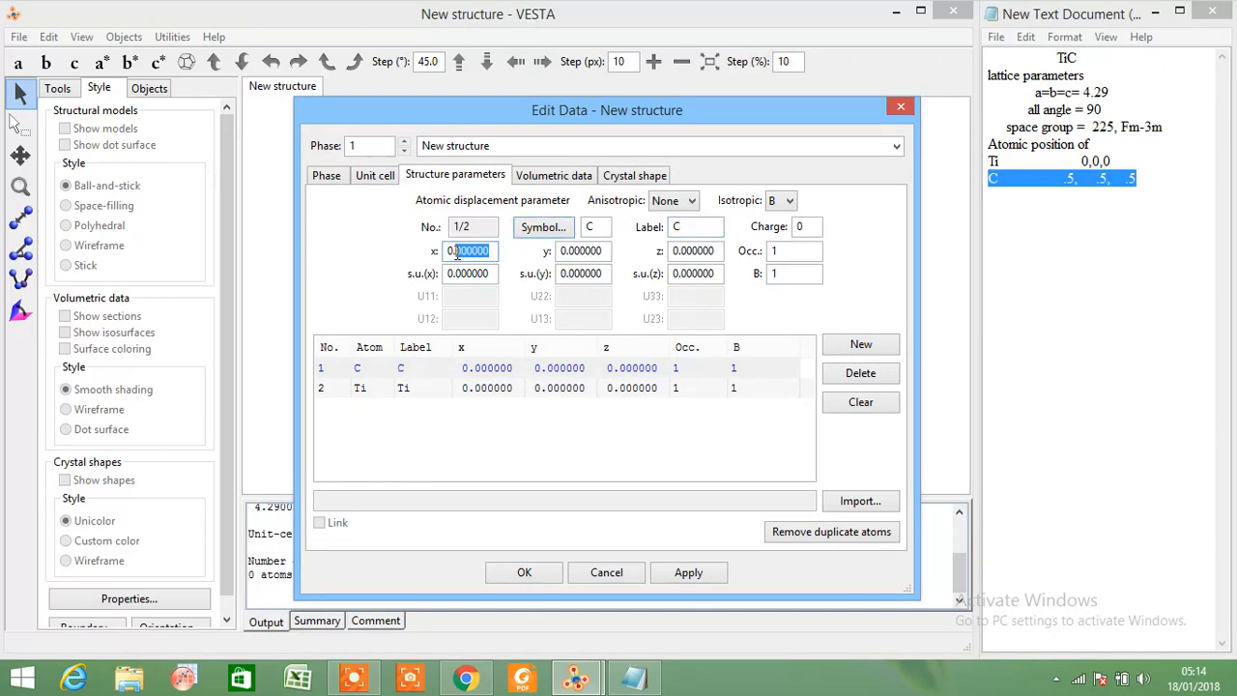
# Place the carbon site at x = 0.5, y = 0.5, z = 0.5
pyautogui.write('0.5')
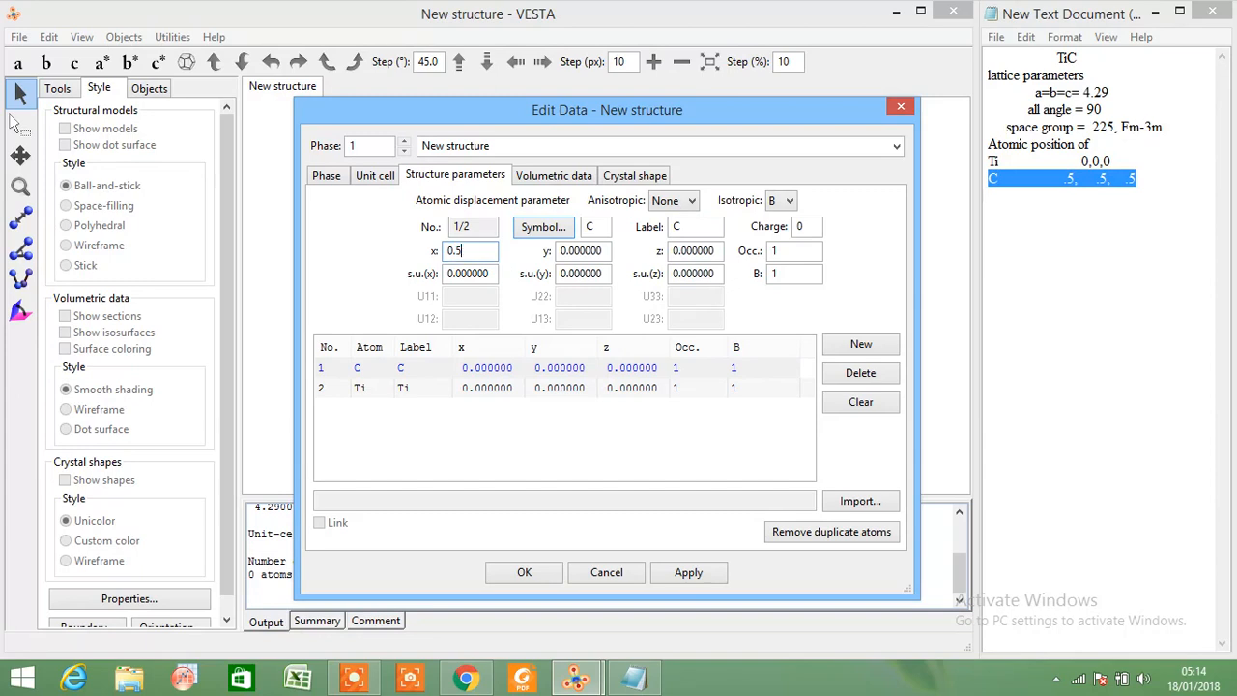
pyautogui.click(582, 252)
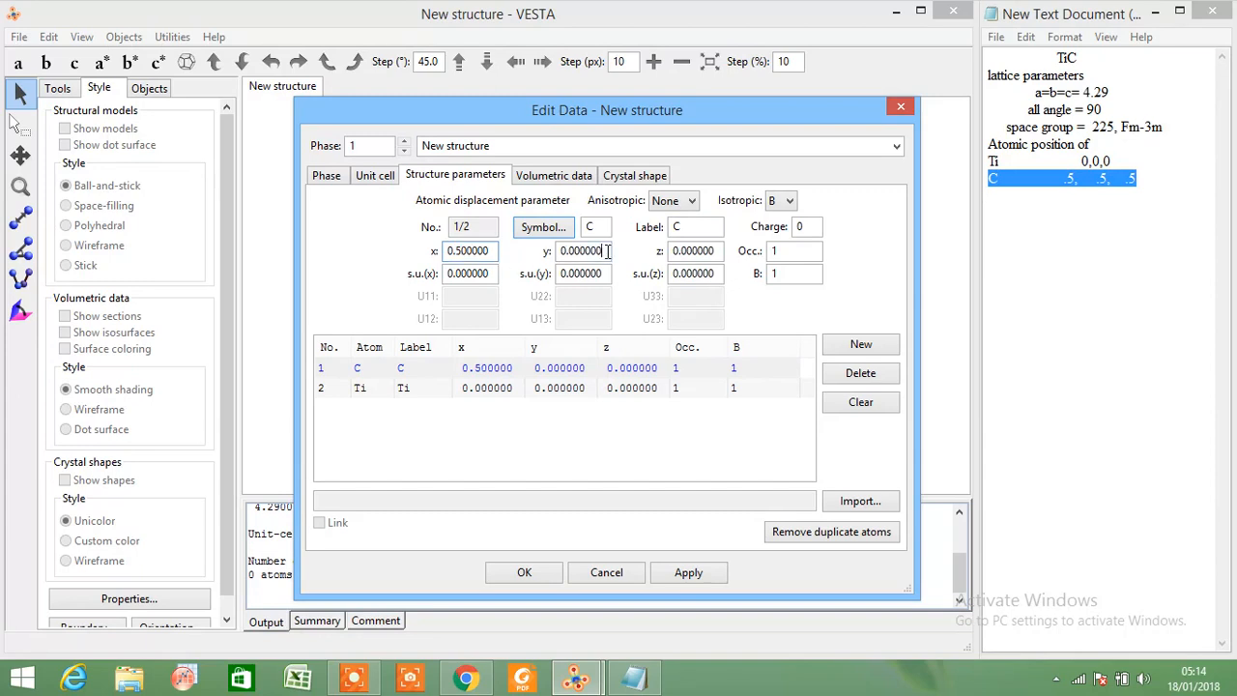
pyautogui.write('0.5')
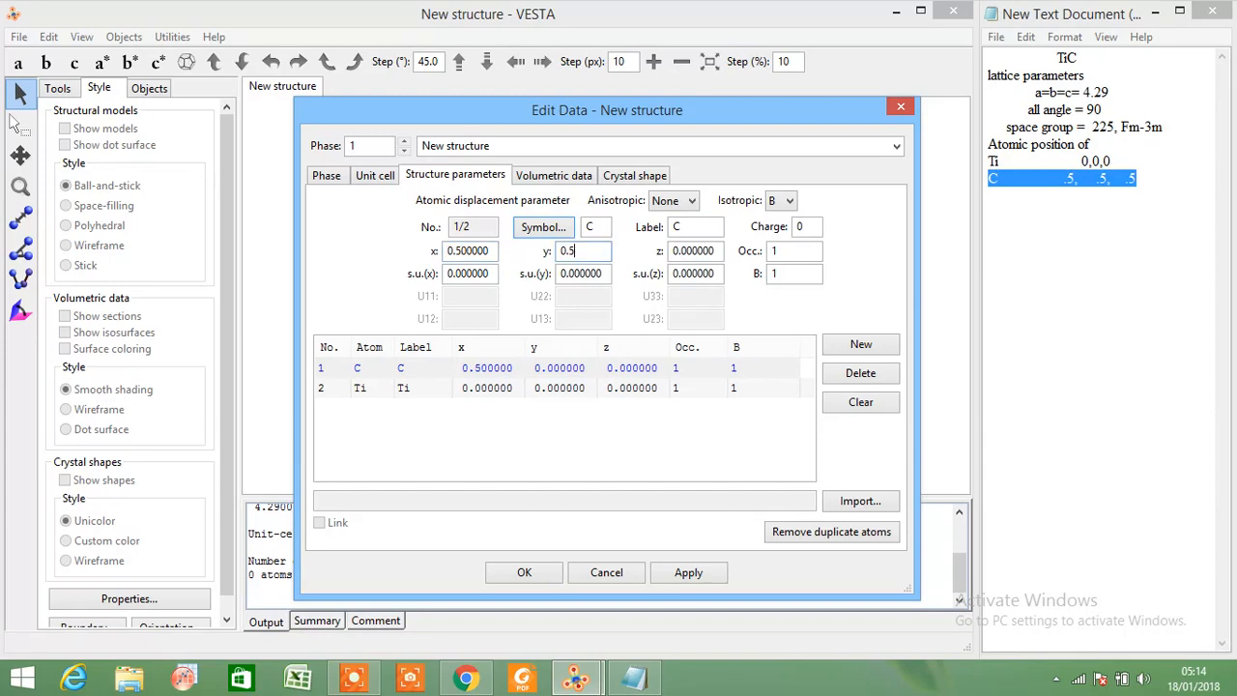
pyautogui.click(694, 252)
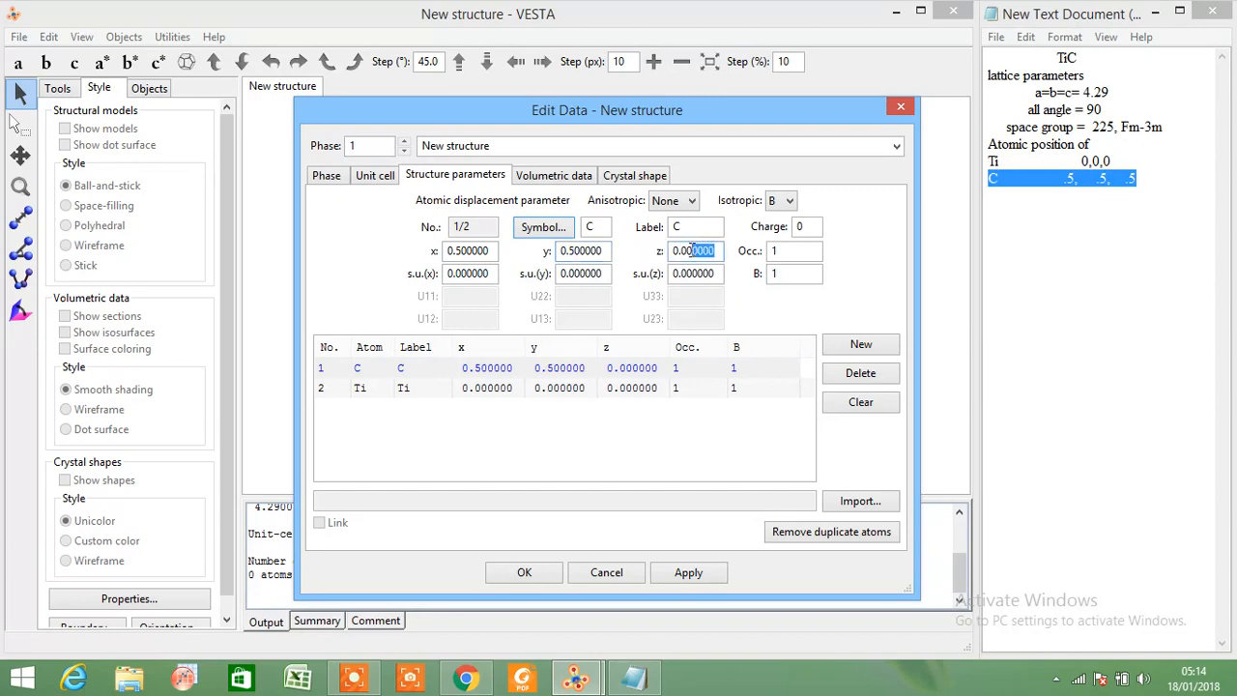
pyautogui.write('0.5')
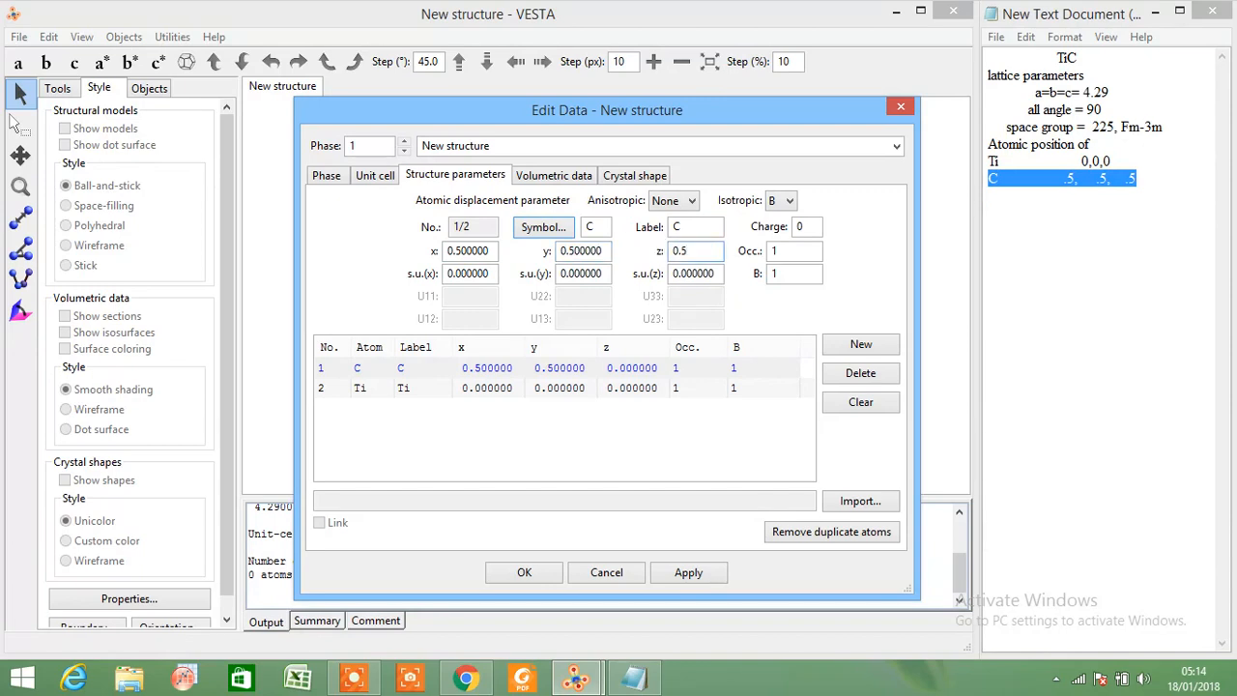
pyautogui.click(694, 251)
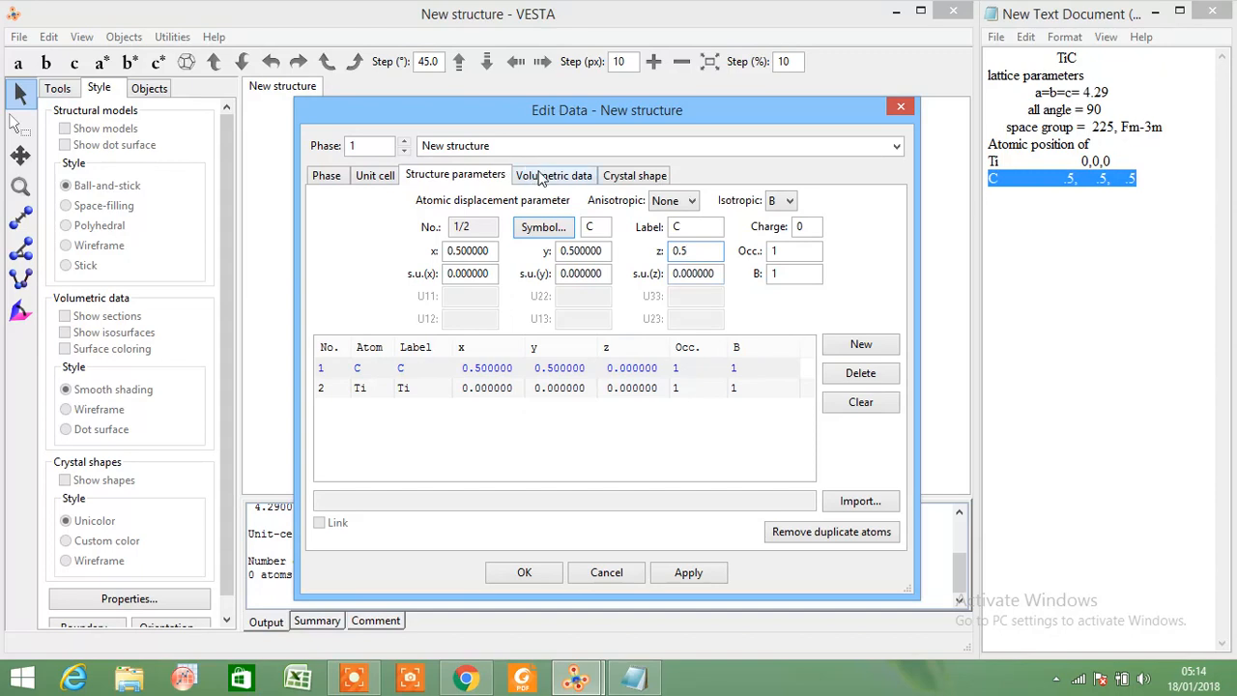
# Build the TiC structure and rotate the 27-atom model to inspect it
pyautogui.click(689, 572)
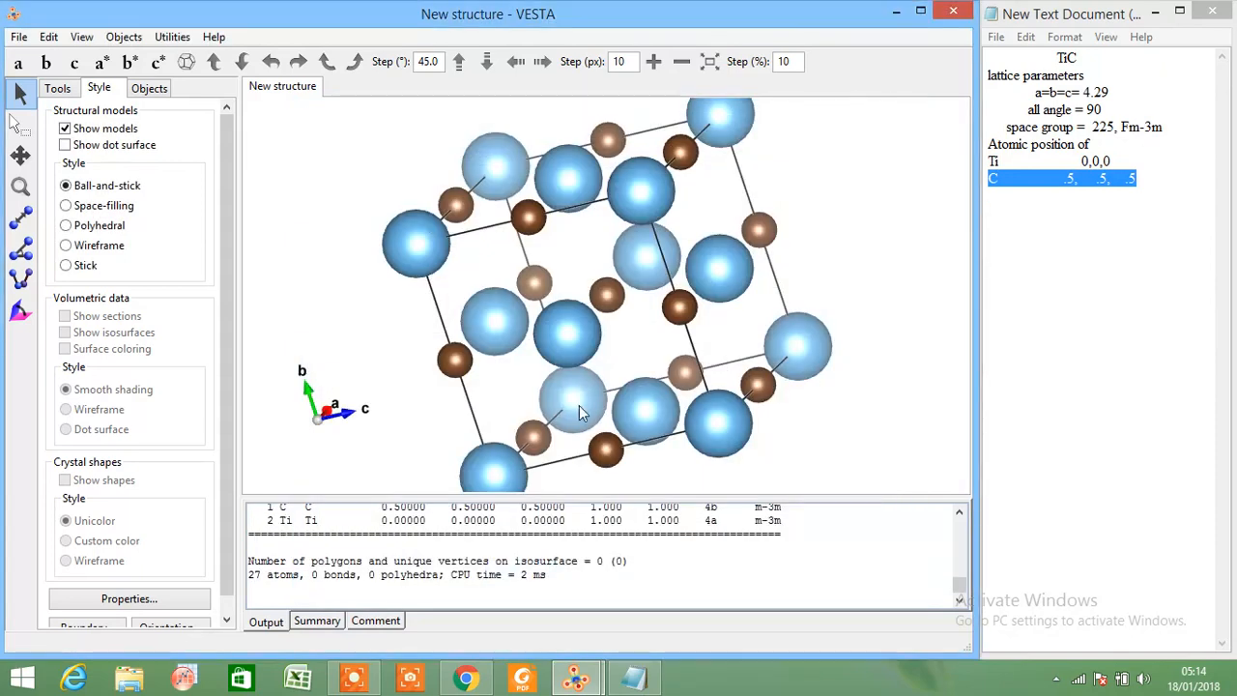
pyautogui.moveTo(580, 290); pyautogui.dragTo(526, 251)
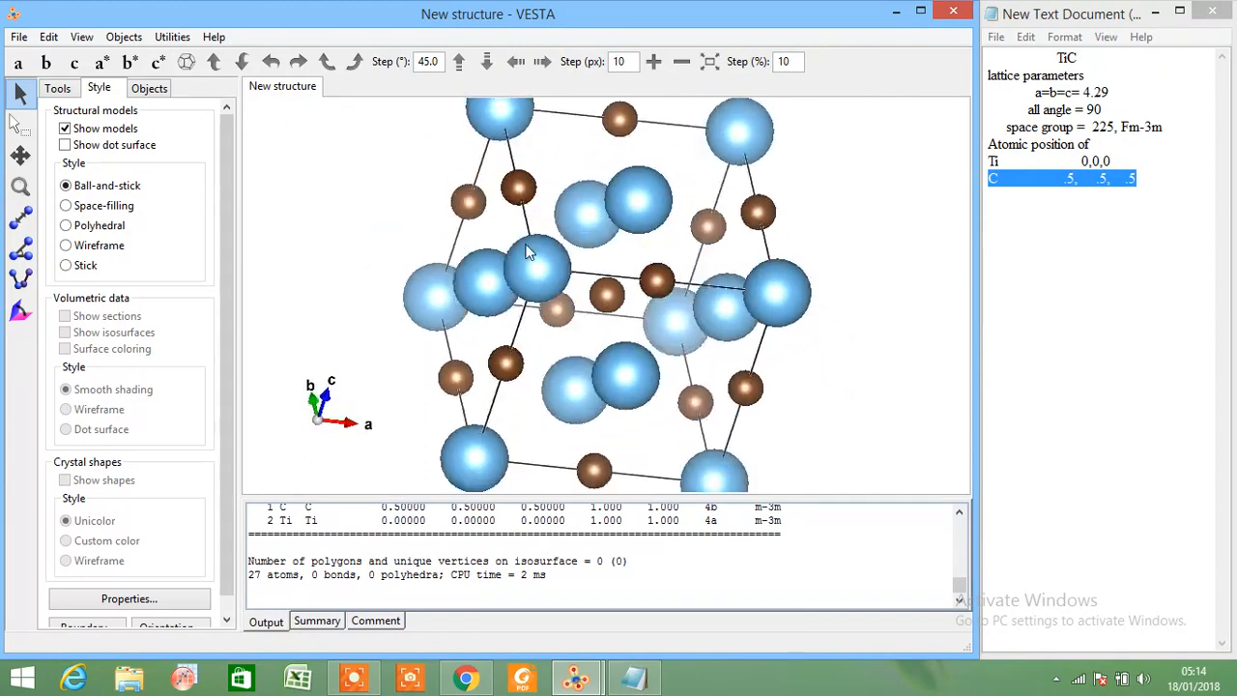
pyautogui.moveTo(527, 251); pyautogui.dragTo(589, 281)
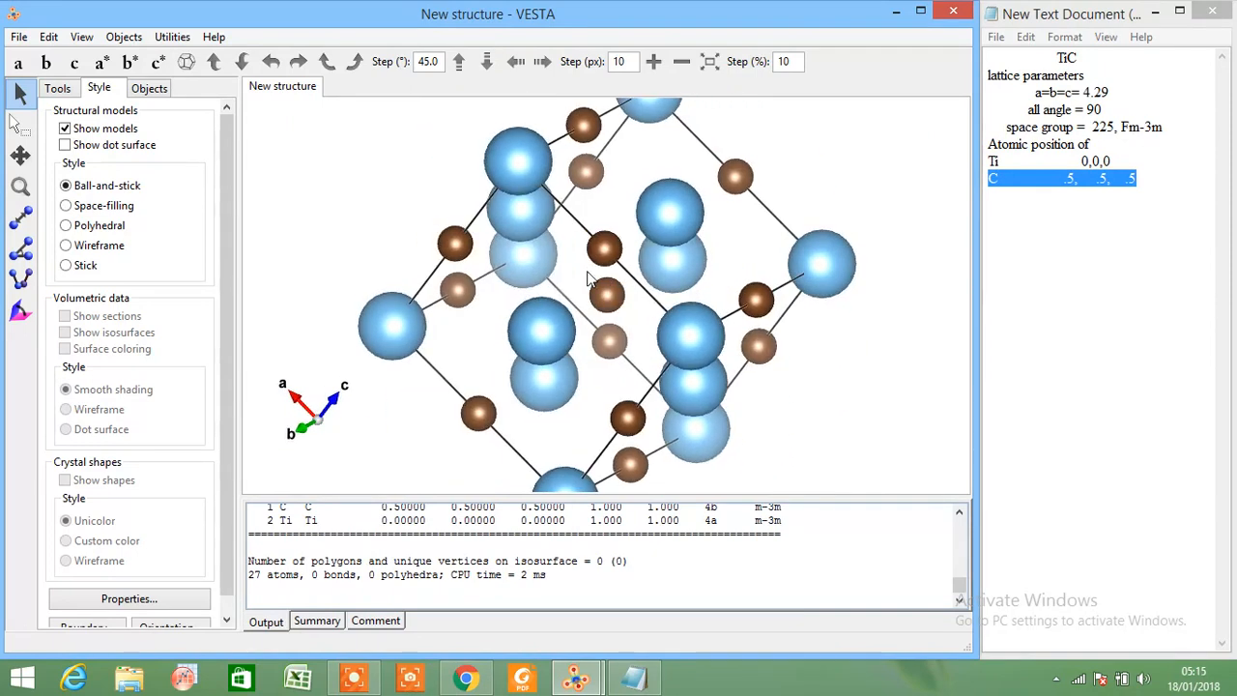
pyautogui.click(684, 60)
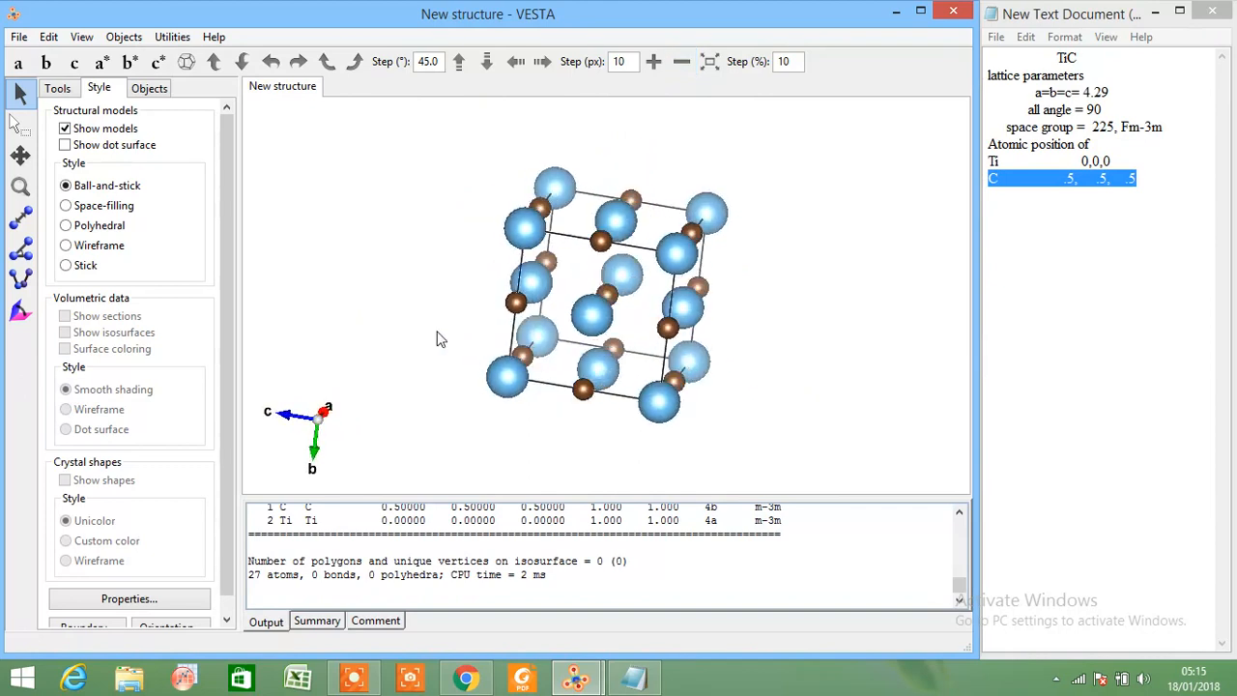
pyautogui.moveTo(440, 338); pyautogui.dragTo(575, 447)
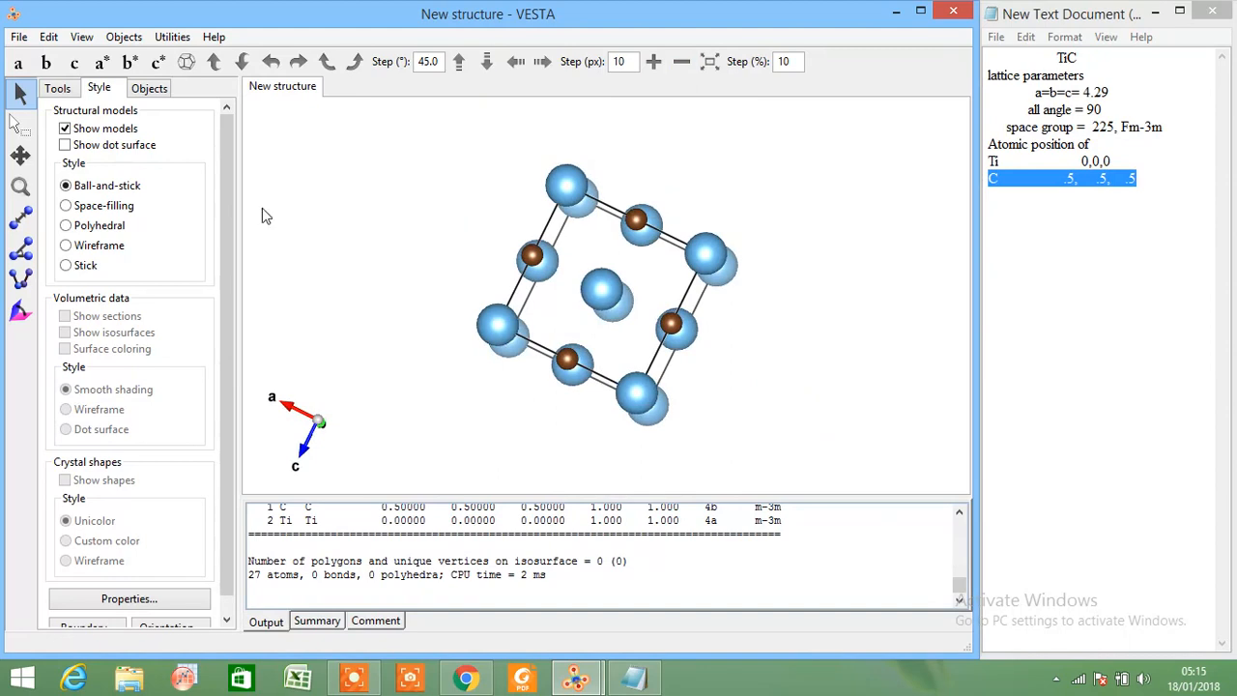
pyautogui.click(46, 37)
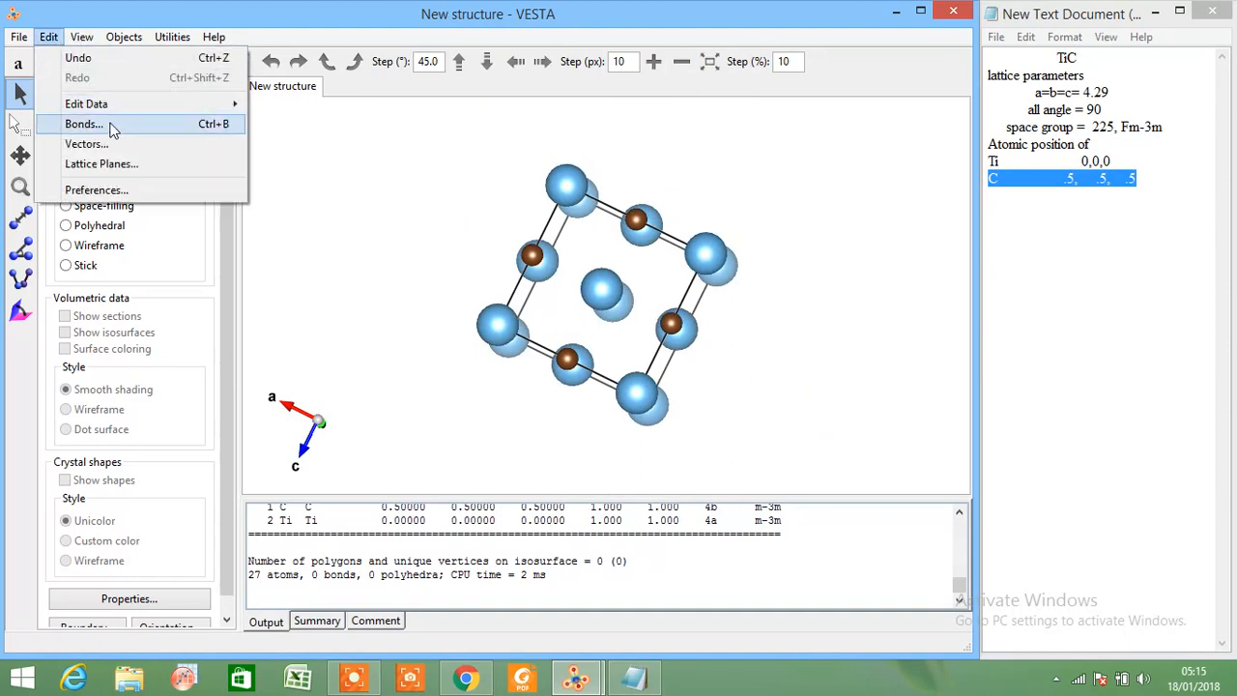
# Add and apply a C–Ti bond search with maximum length 1.6 Å
pyautogui.click(85, 124)
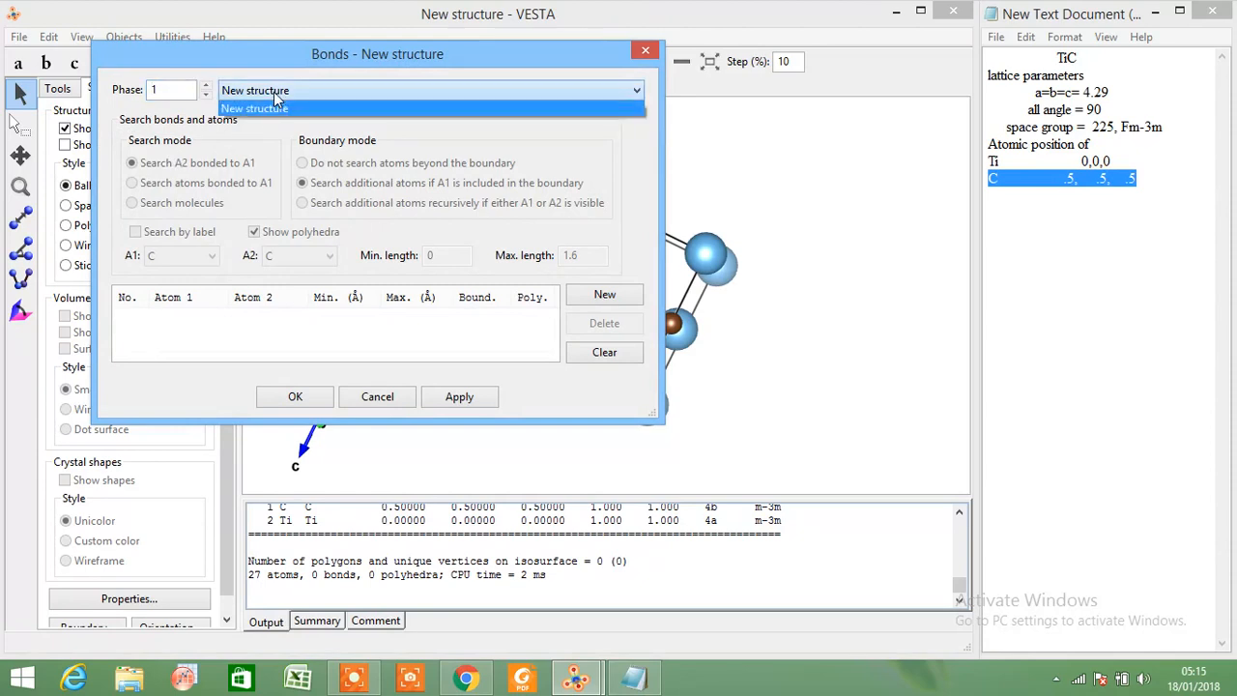
pyautogui.click(254, 108)
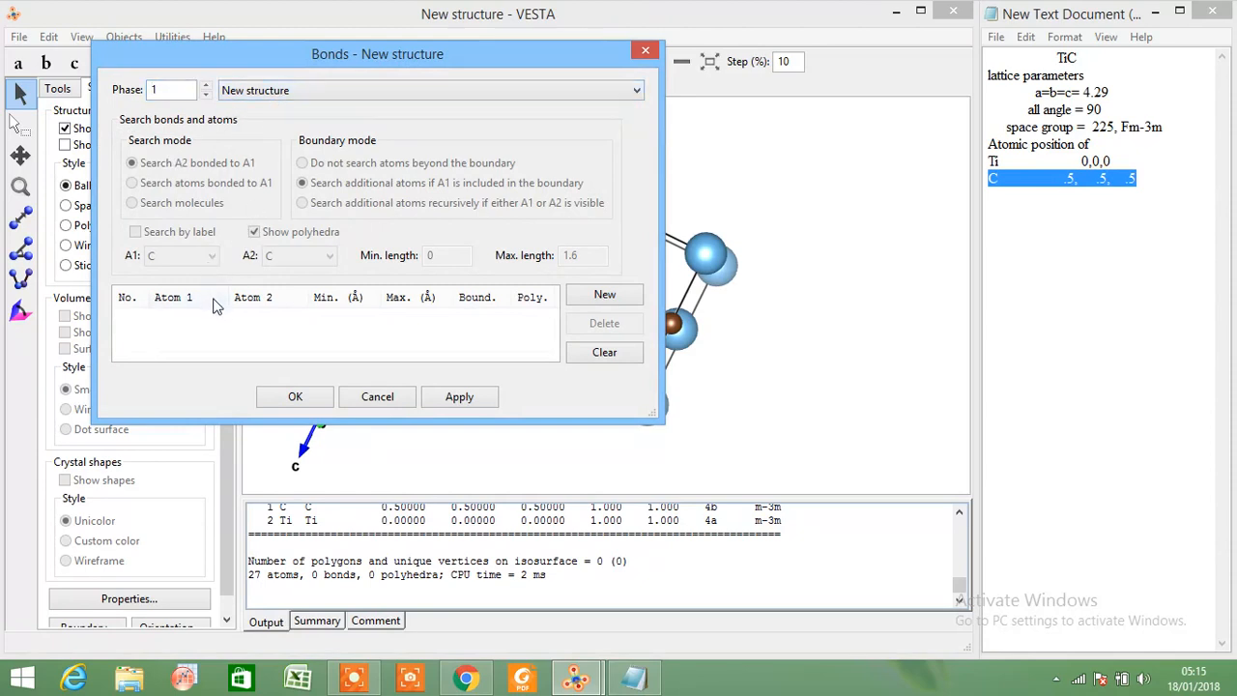
pyautogui.click(604, 294)
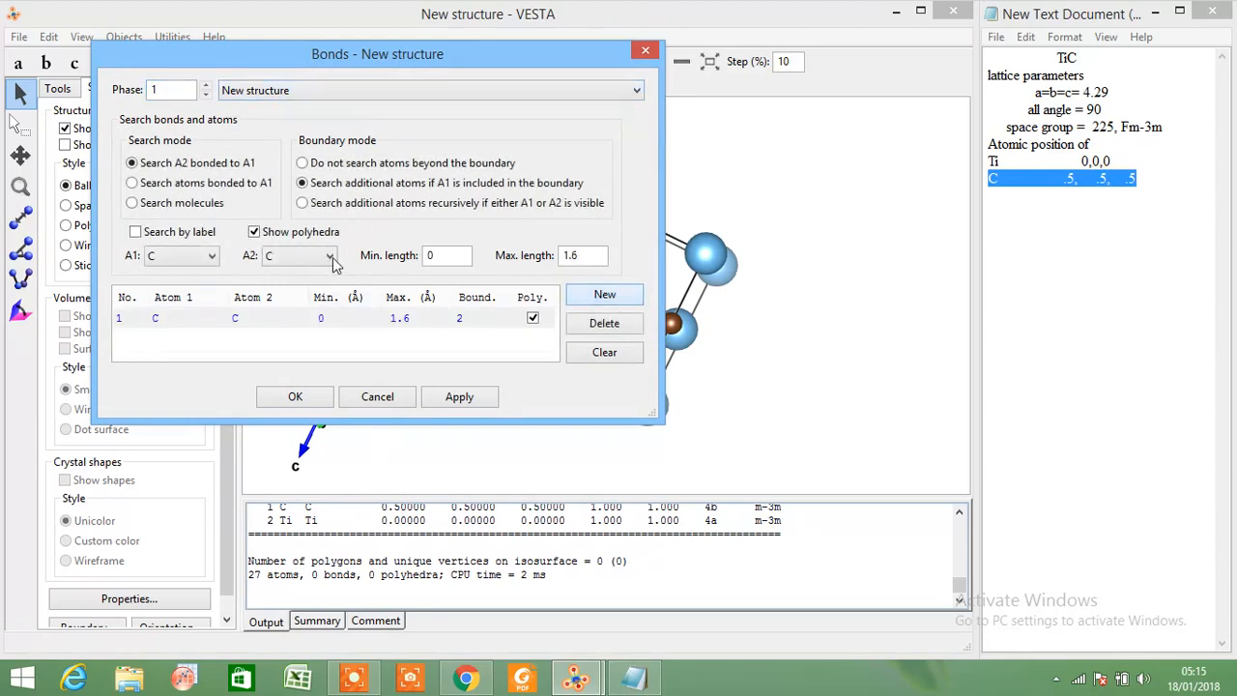
pyautogui.moveTo(319, 287)
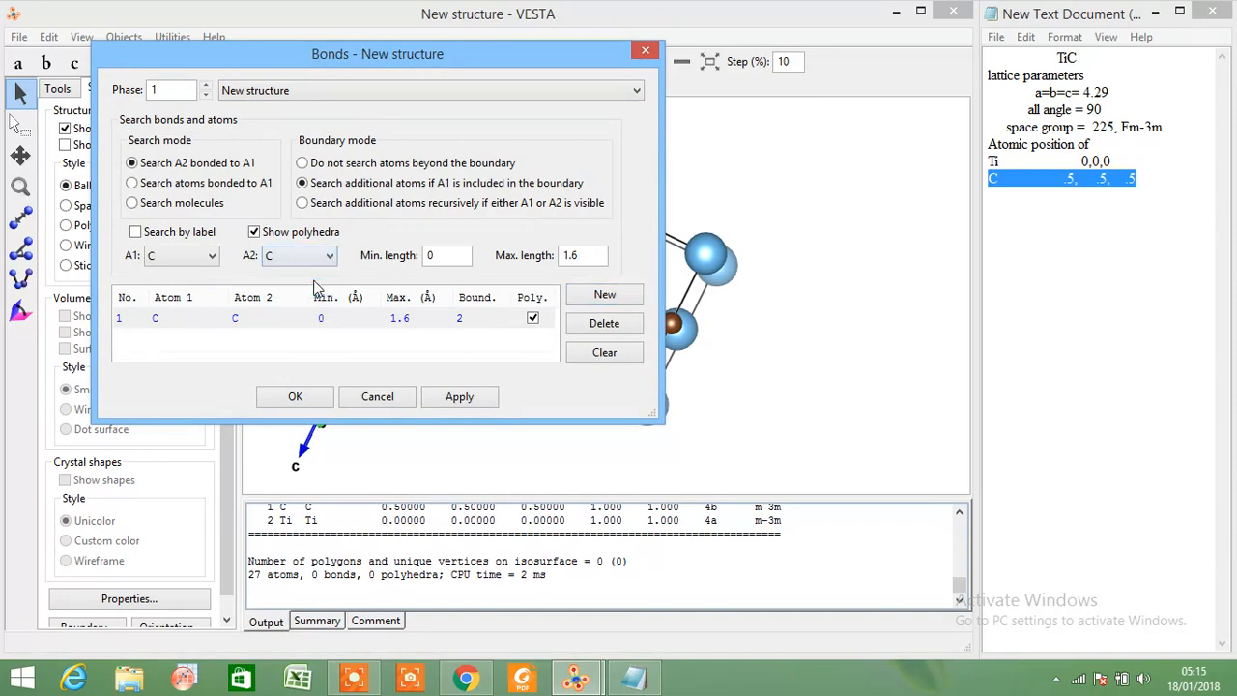
pyautogui.click(328, 257)
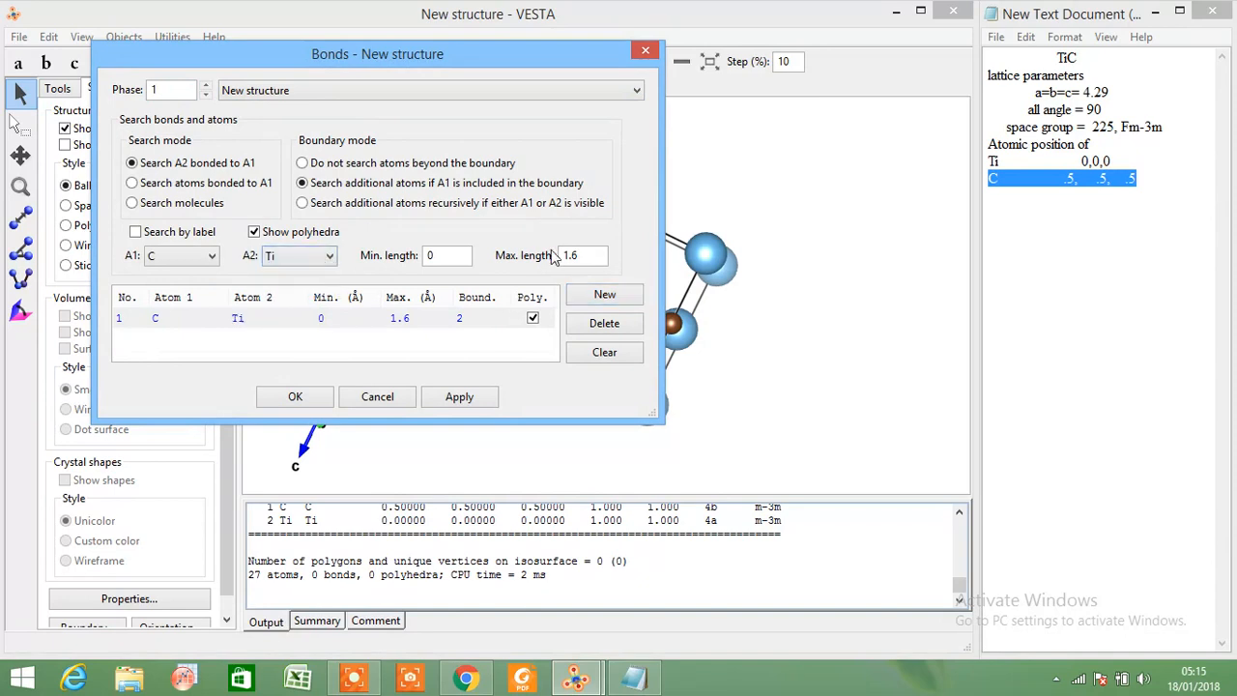
pyautogui.click(459, 397)
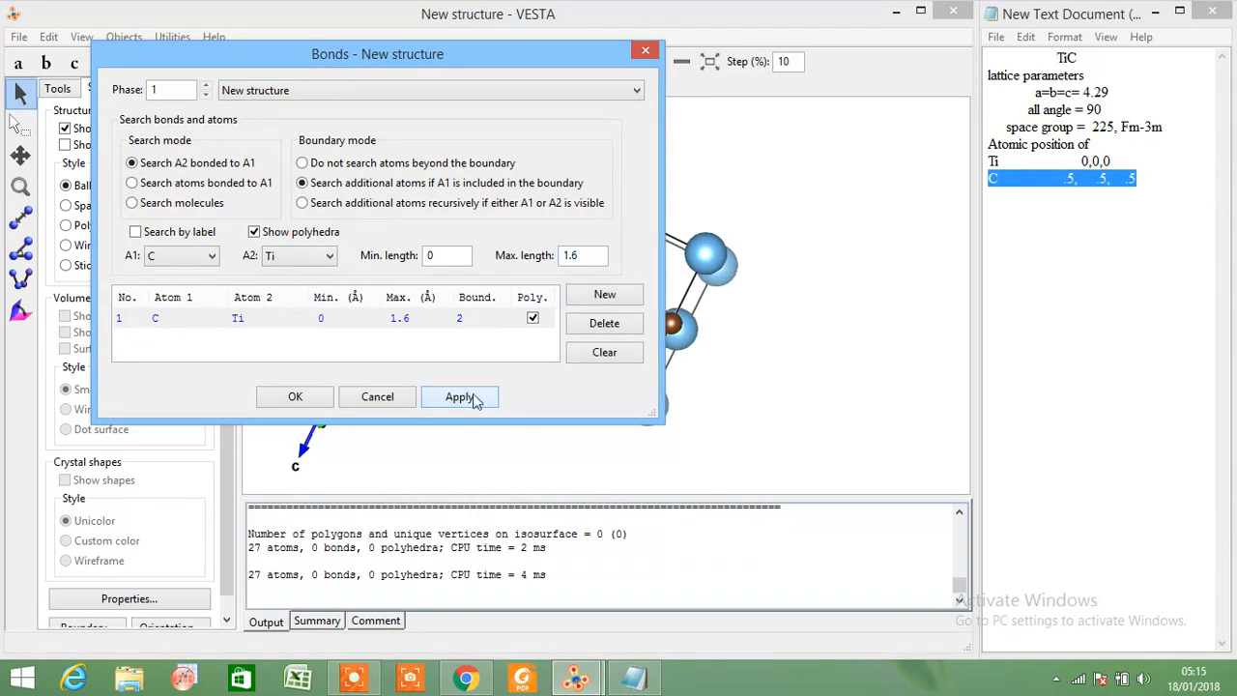